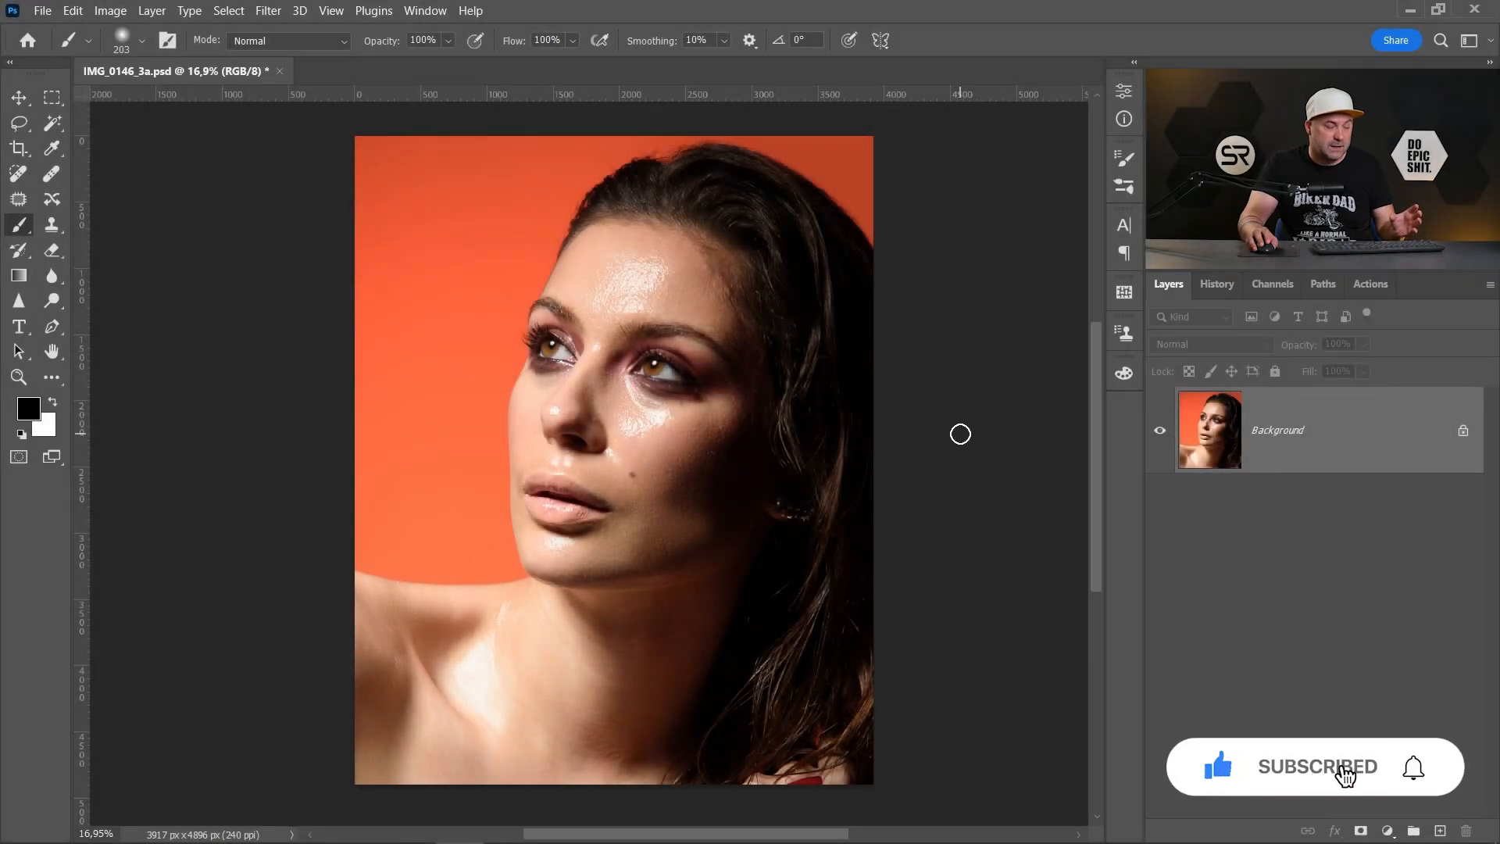
{"action": "mouse_move", "coordinate": [873, 401]}
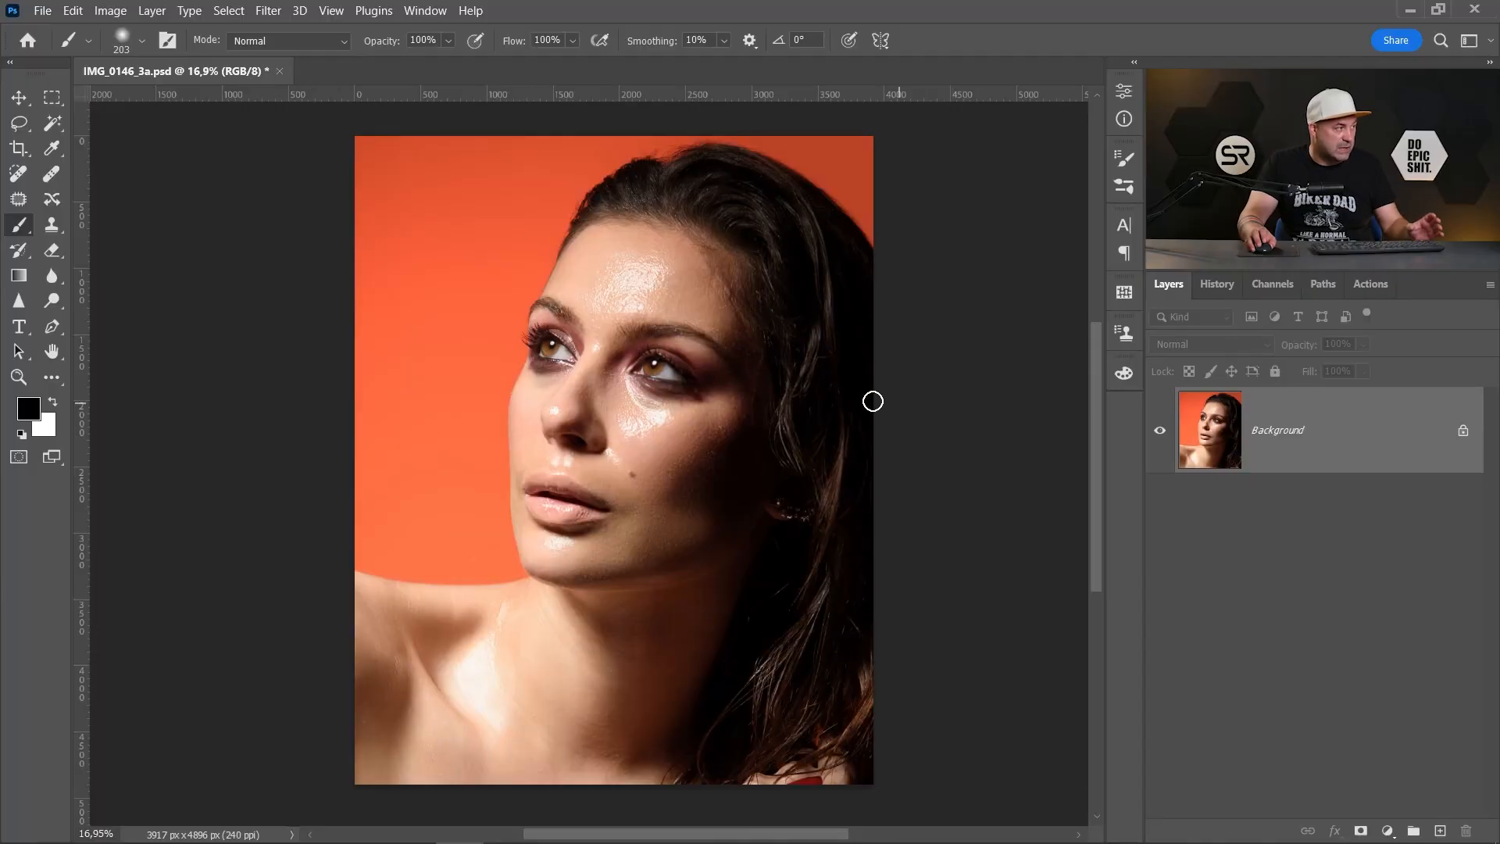
Open the foreground Color Picker from the toolbar swatch, starting from black.
{"action": "left_click", "coordinate": [28, 408]}
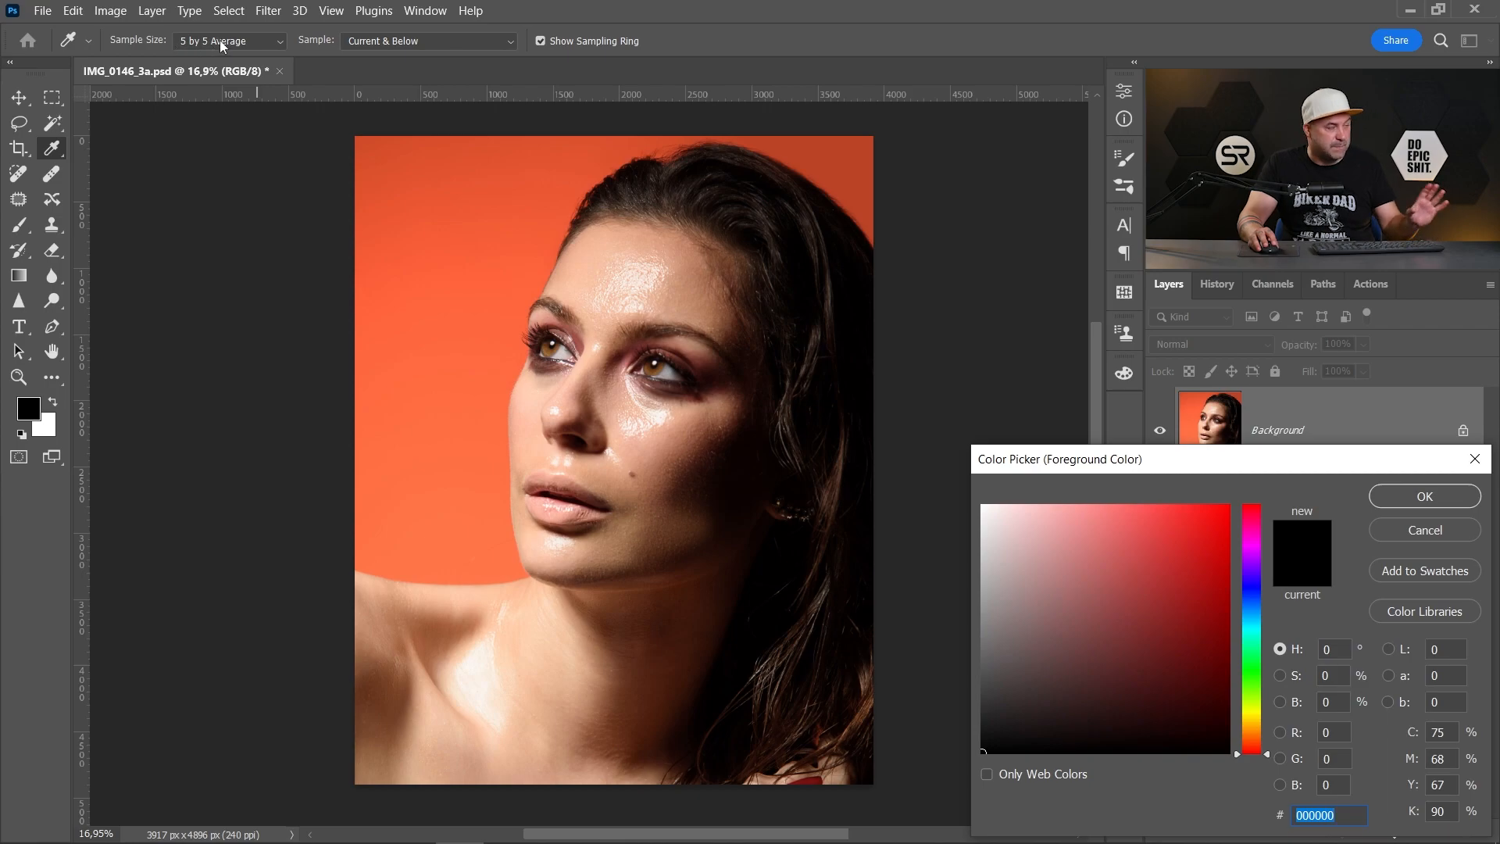
{"action": "mouse_move", "coordinate": [611, 247]}
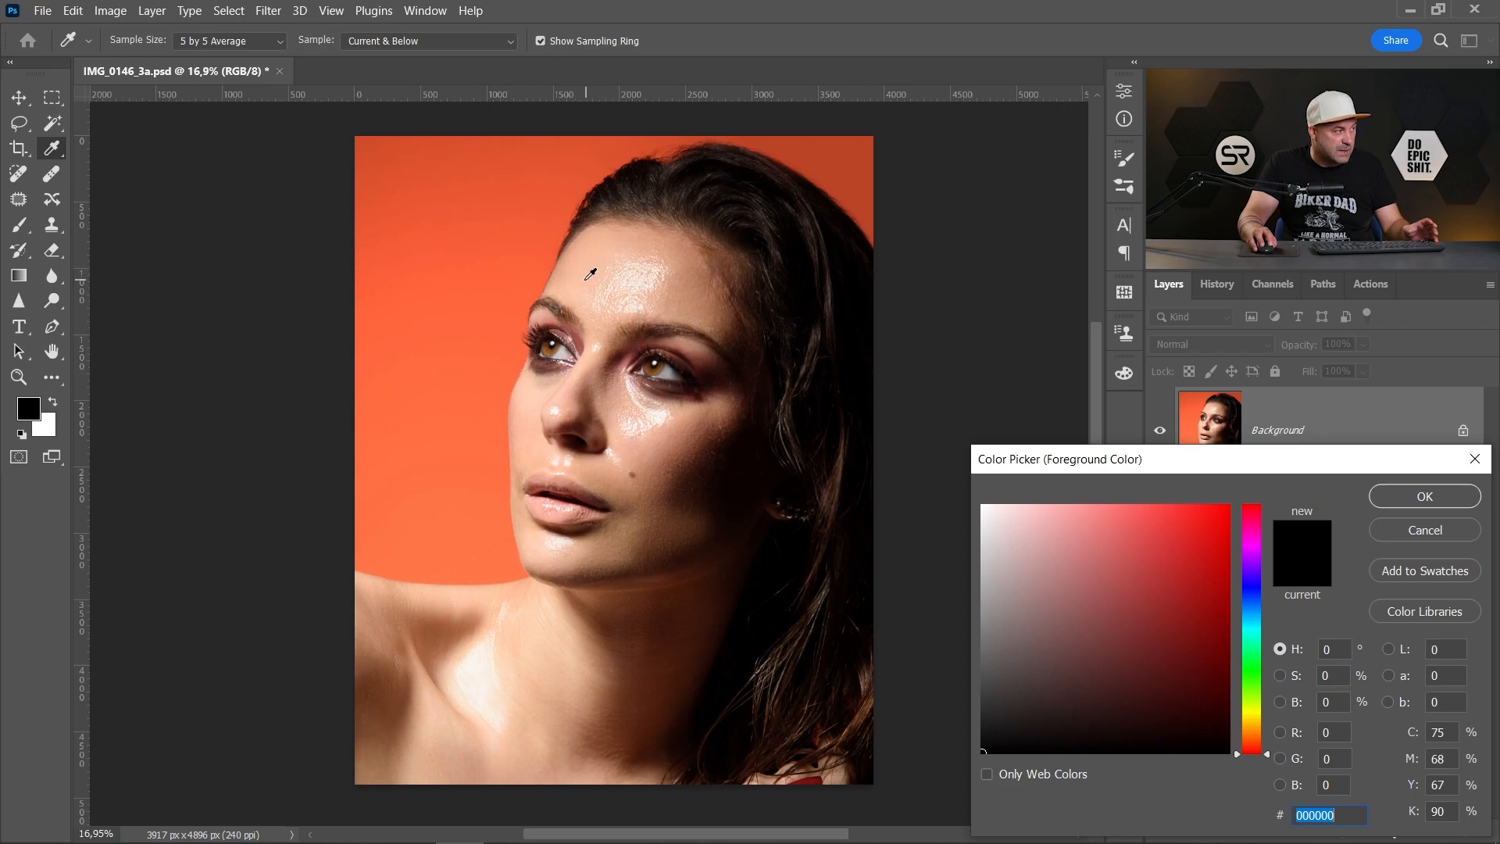
Sample the forehead's light peach skin tone as the new foreground colour.
{"action": "left_click", "coordinate": [1066, 511]}
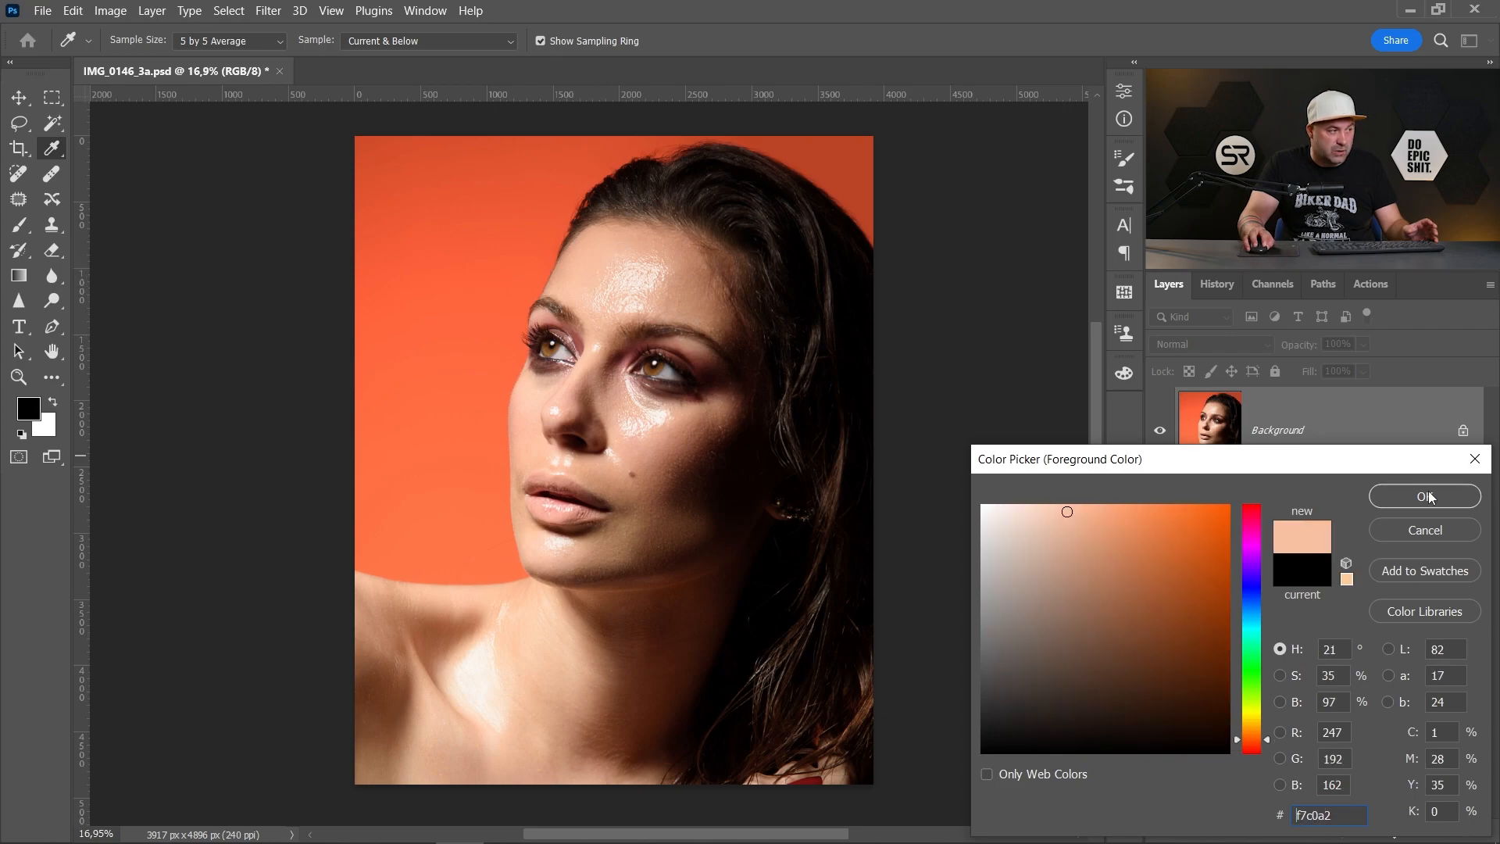
{"action": "left_click", "coordinate": [1422, 495]}
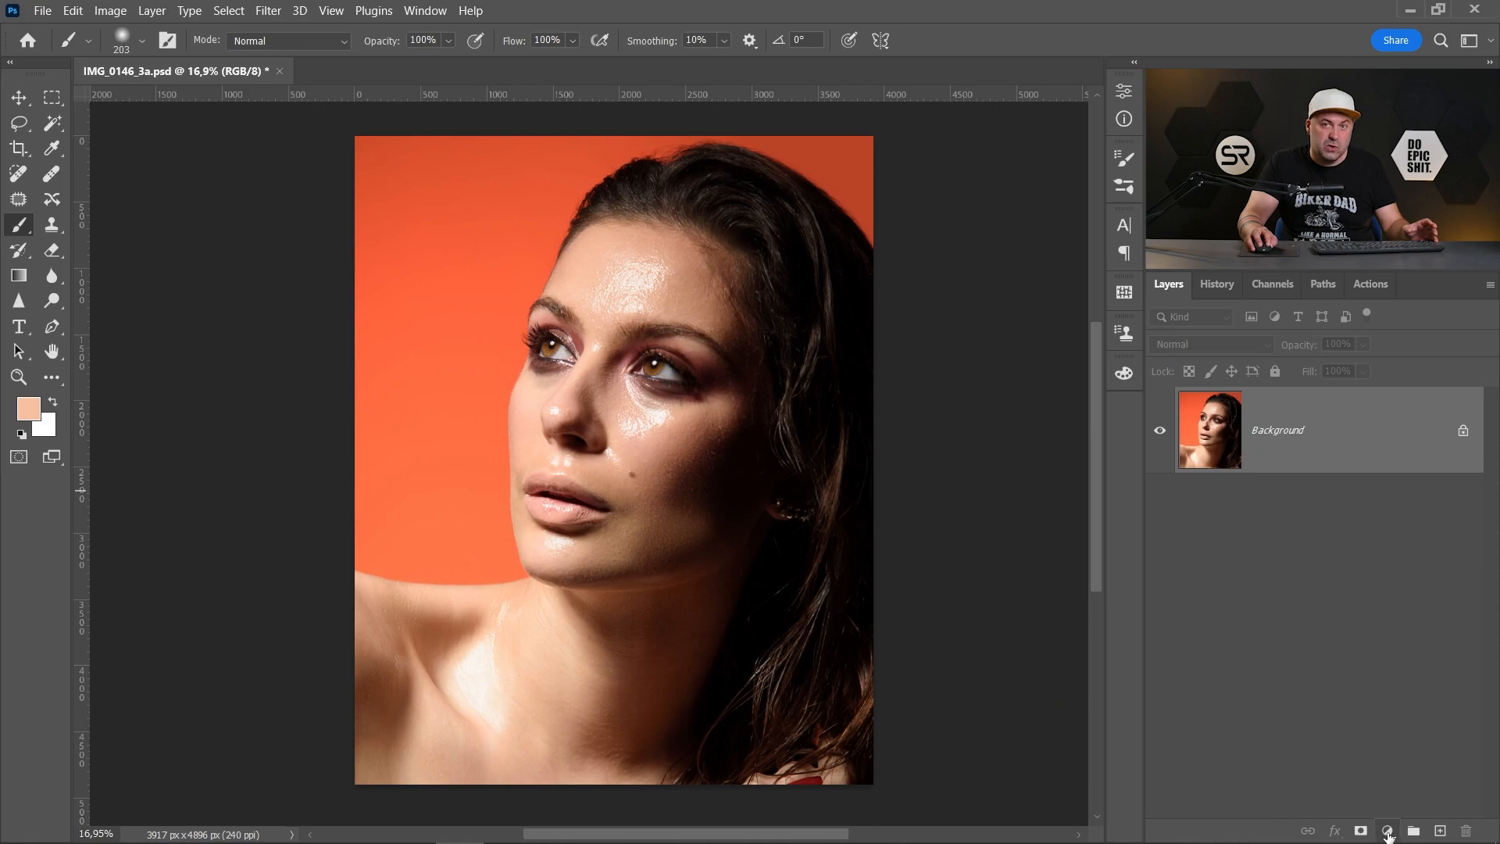
Add a peach Solid Color fill layer above the portrait, blended as Multiply.
{"action": "left_click", "coordinate": [1386, 831]}
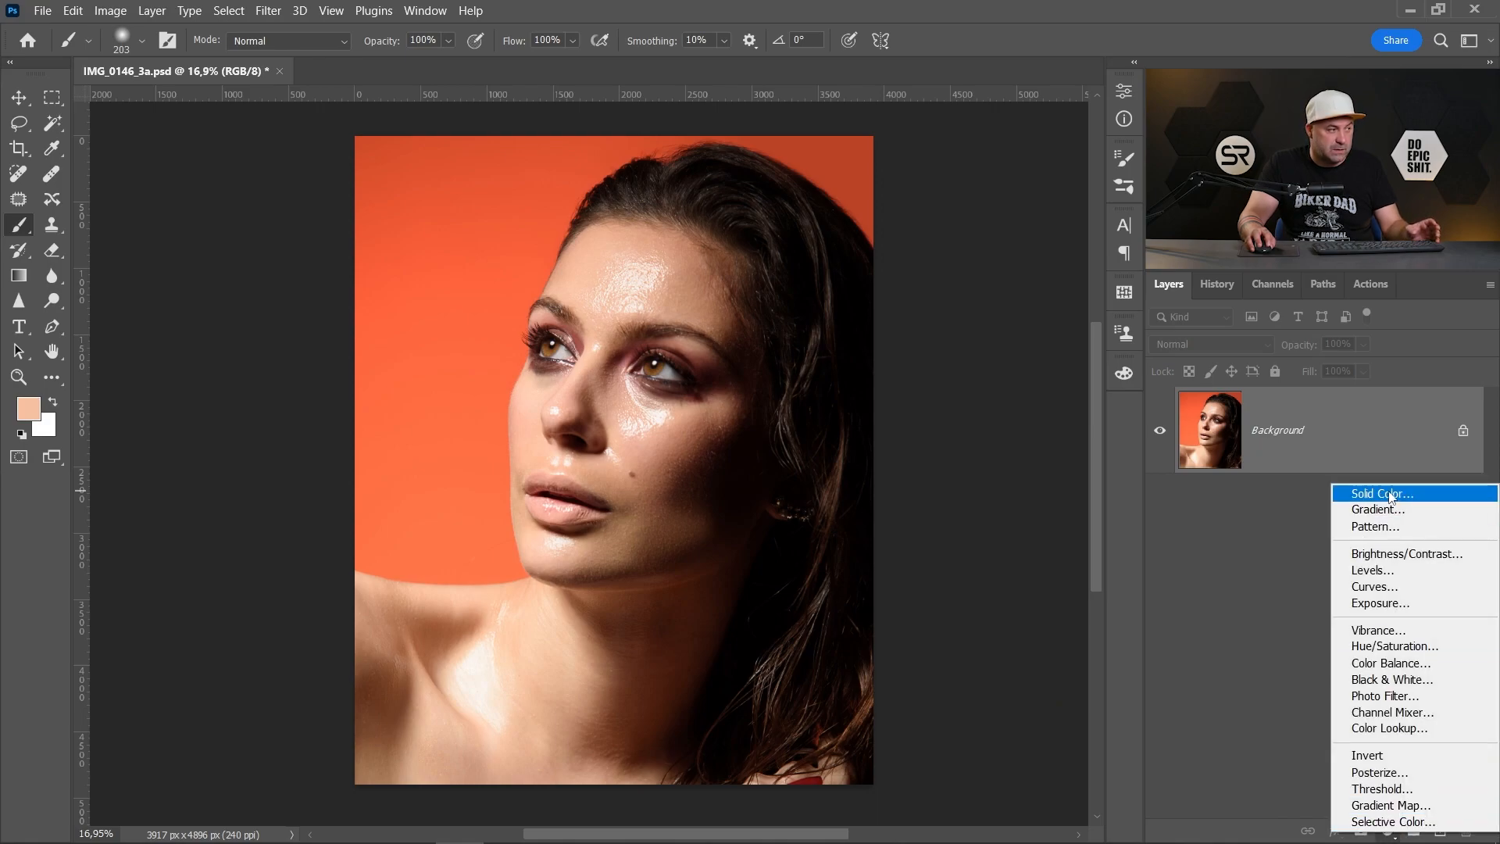
{"action": "left_click", "coordinate": [1376, 493]}
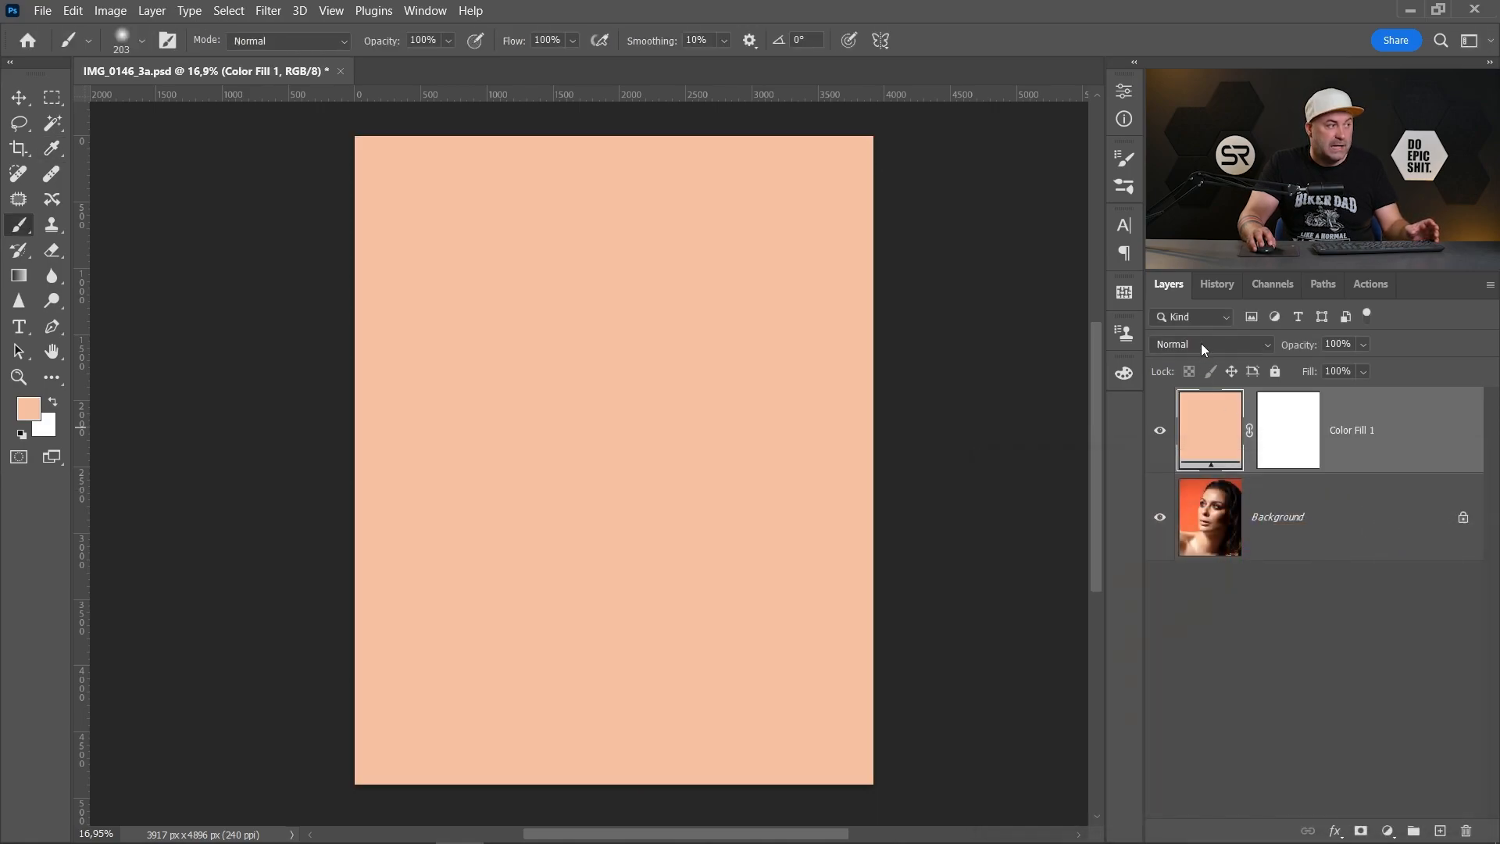
{"action": "mouse_move", "coordinate": [1202, 347]}
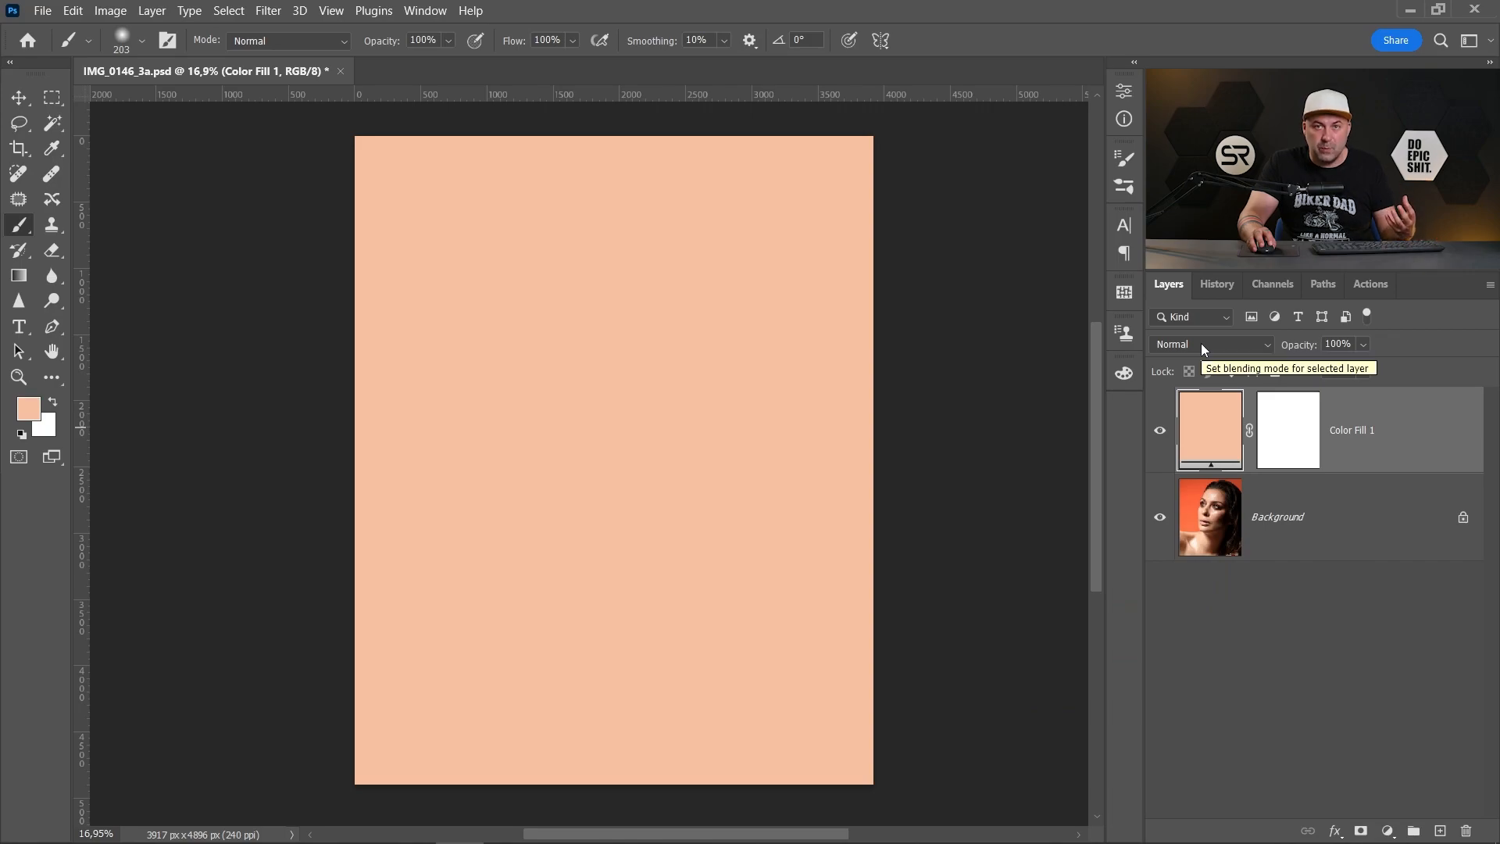
{"action": "left_click", "coordinate": [1210, 344]}
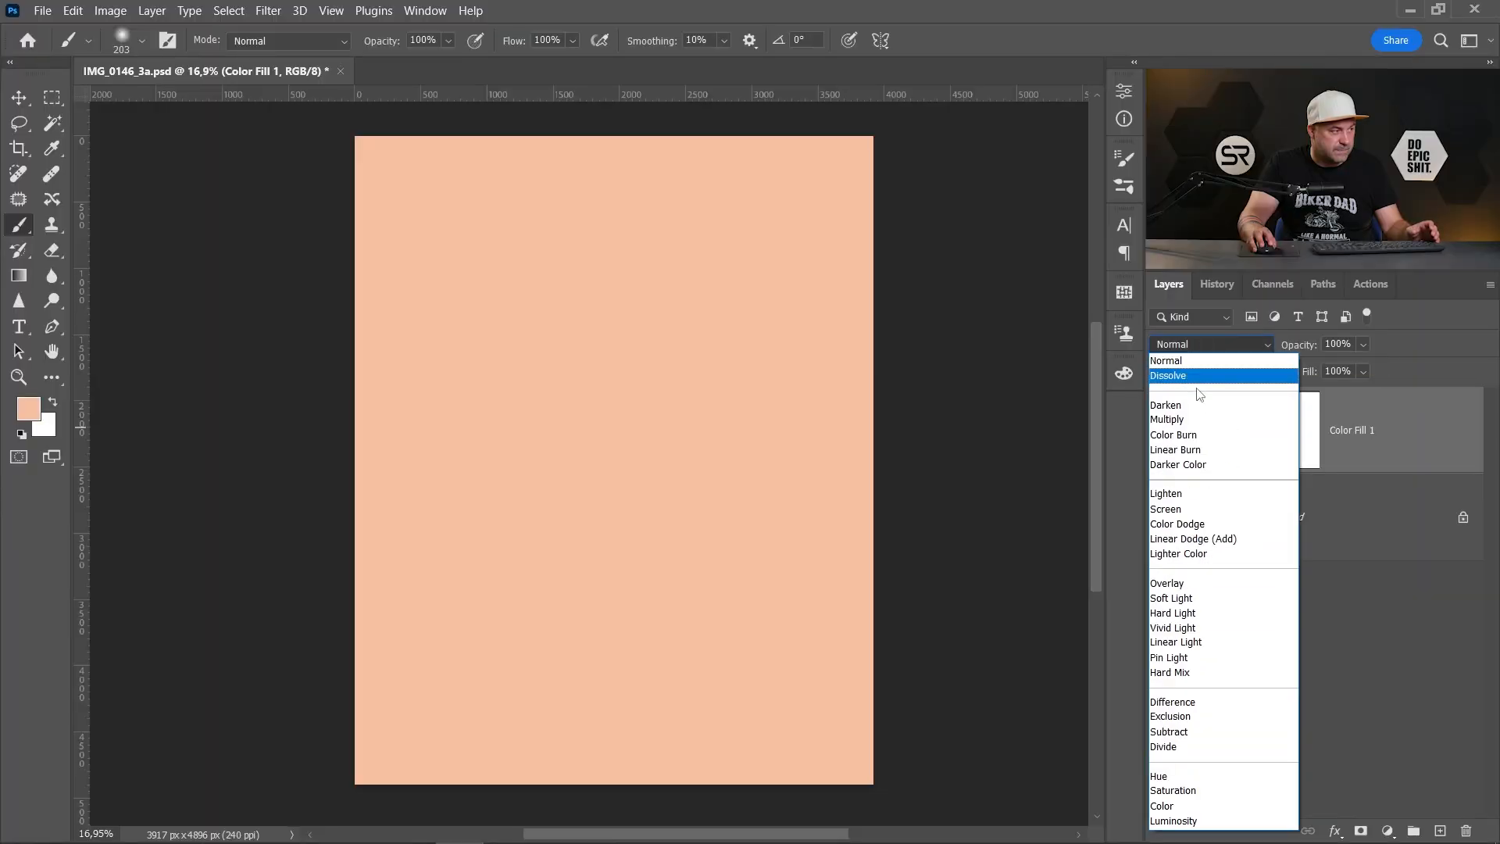
{"action": "left_click", "coordinate": [1166, 419]}
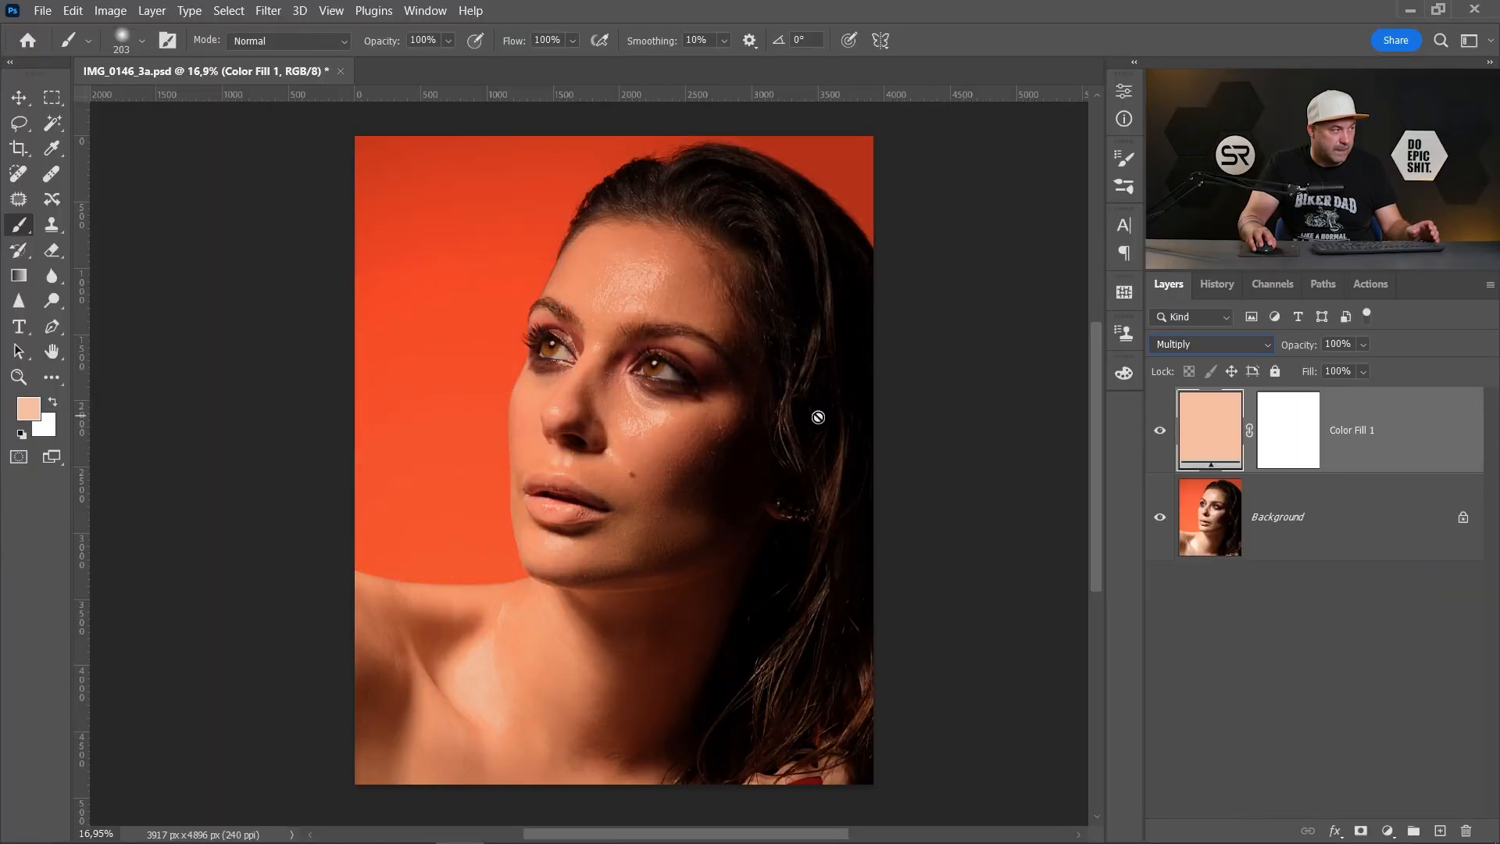
{"action": "mouse_move", "coordinate": [911, 412]}
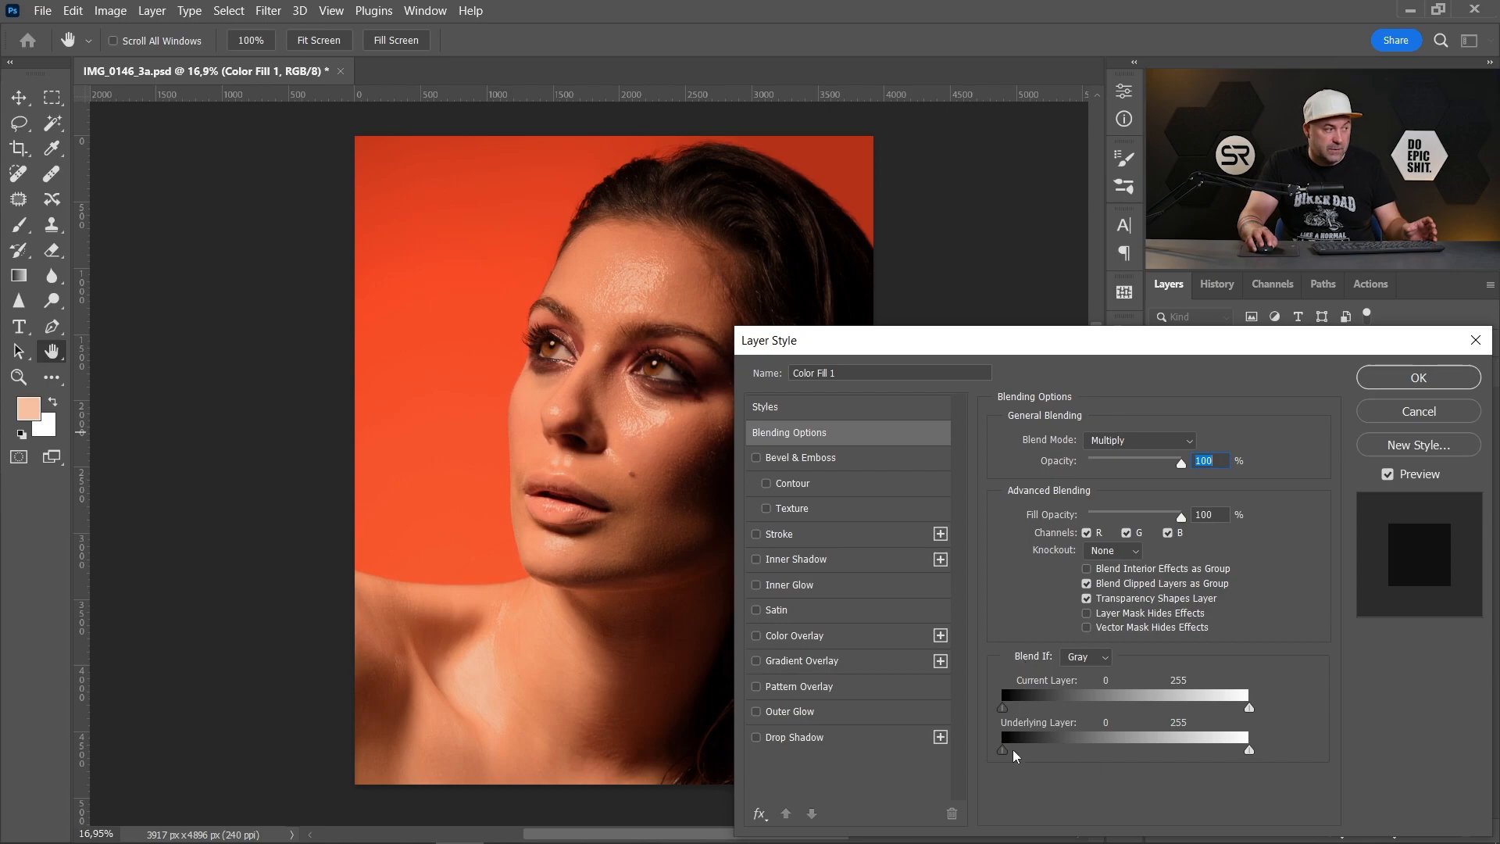
{"action": "mouse_move", "coordinate": [1004, 757]}
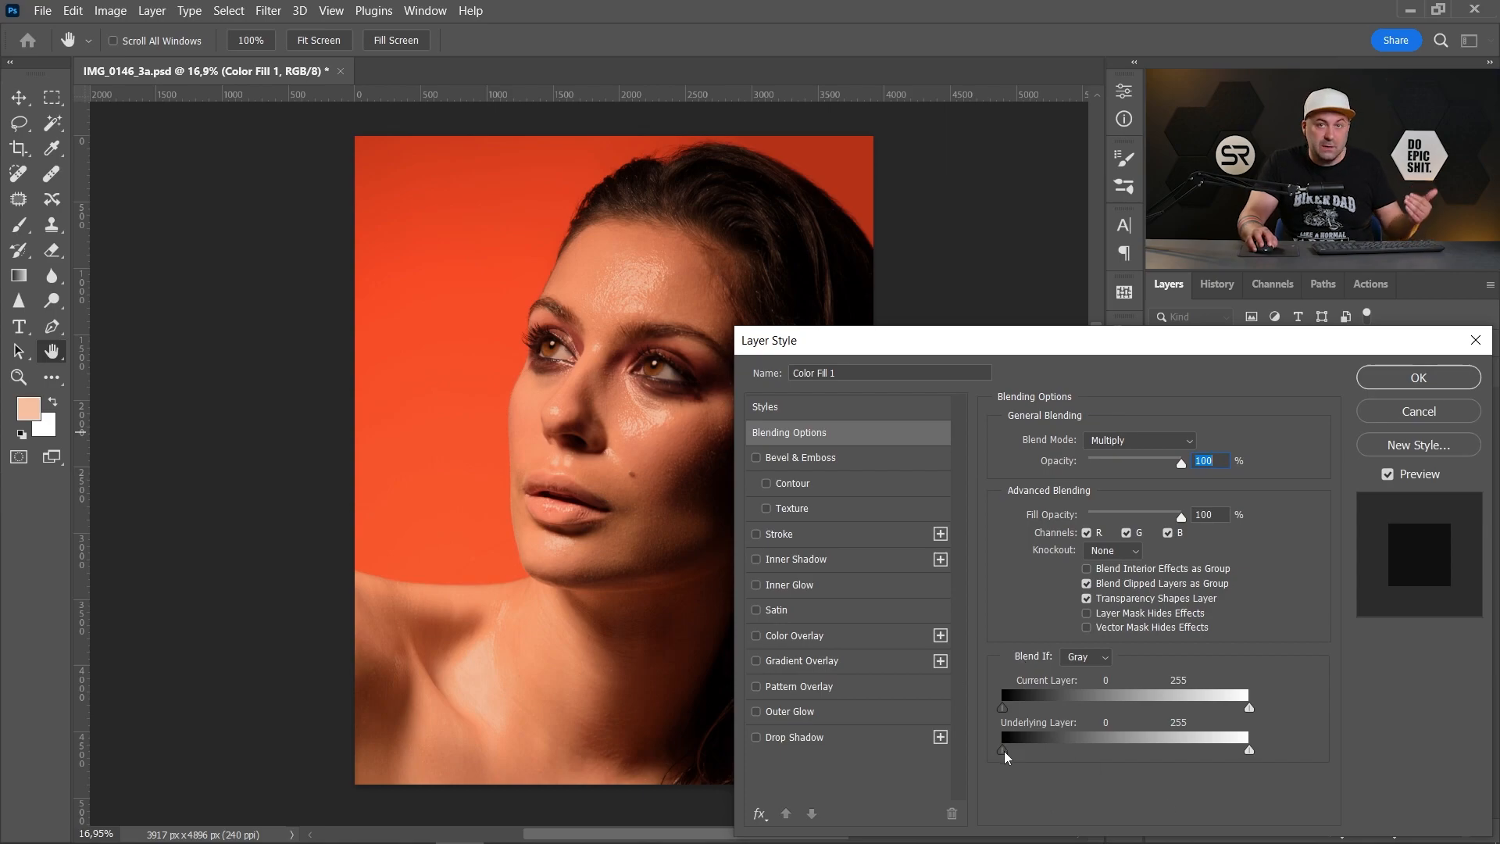
Split the fill's Underlying Layer Blend If black slider to about 179/255.
{"action": "left_click_drag", "start_coordinate": [1003, 749], "coordinate": [1043, 749]}
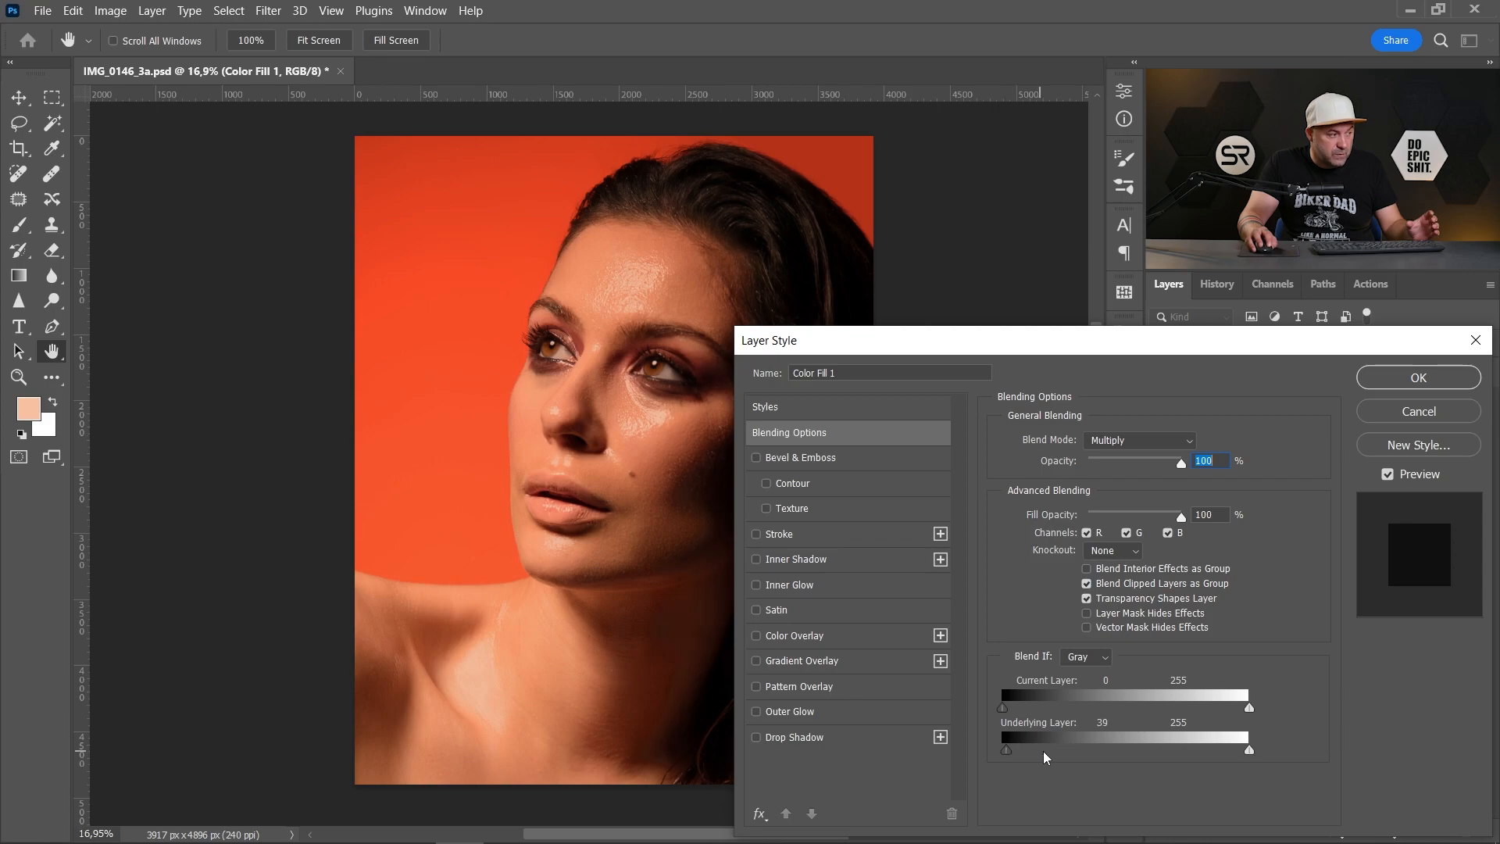
{"action": "left_click_drag", "start_coordinate": [1006, 749], "coordinate": [1197, 749]}
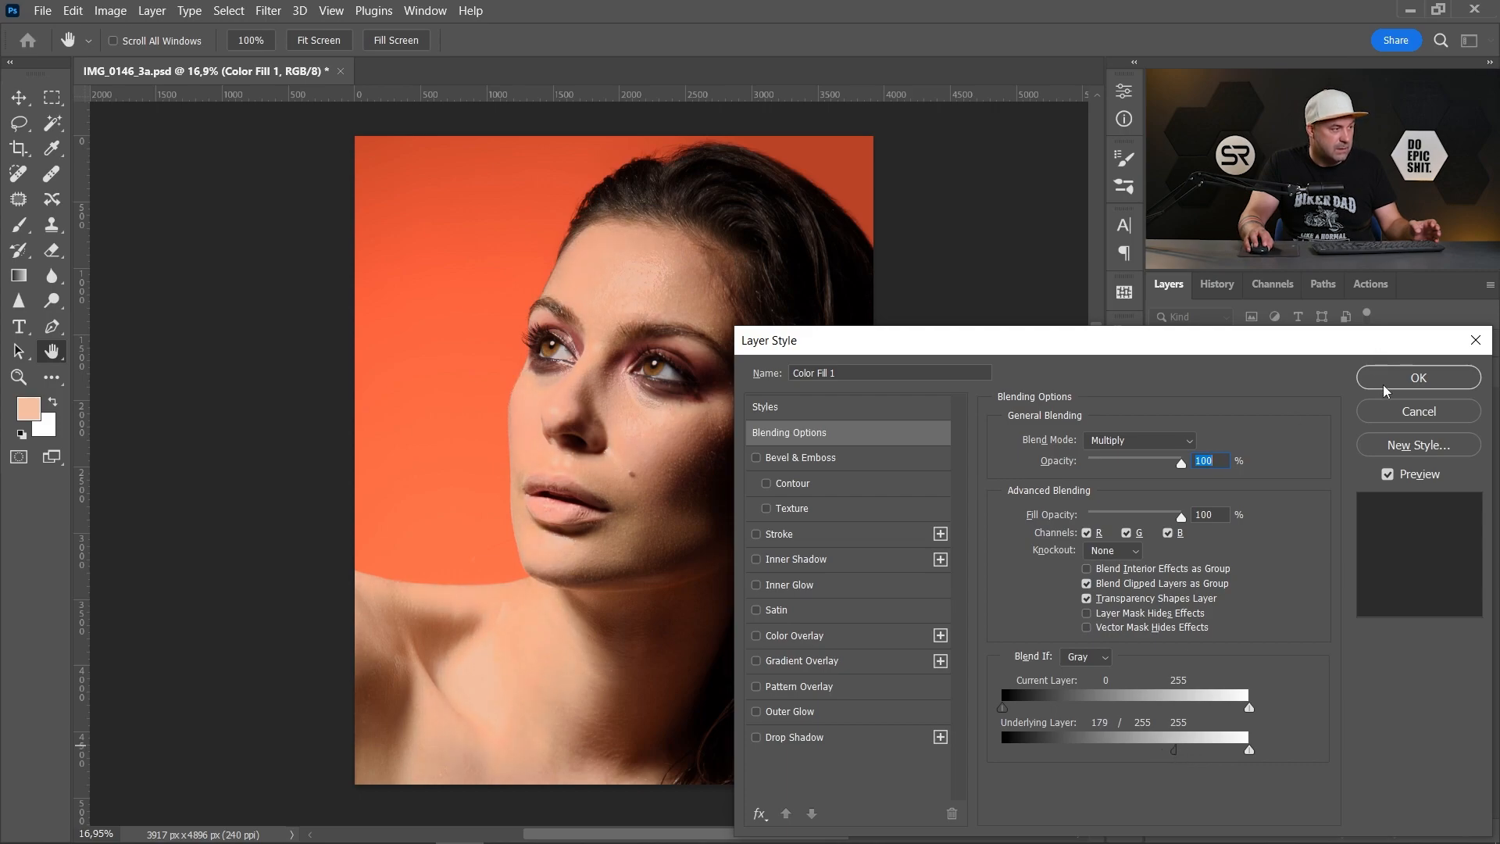
{"action": "left_click", "coordinate": [1416, 376]}
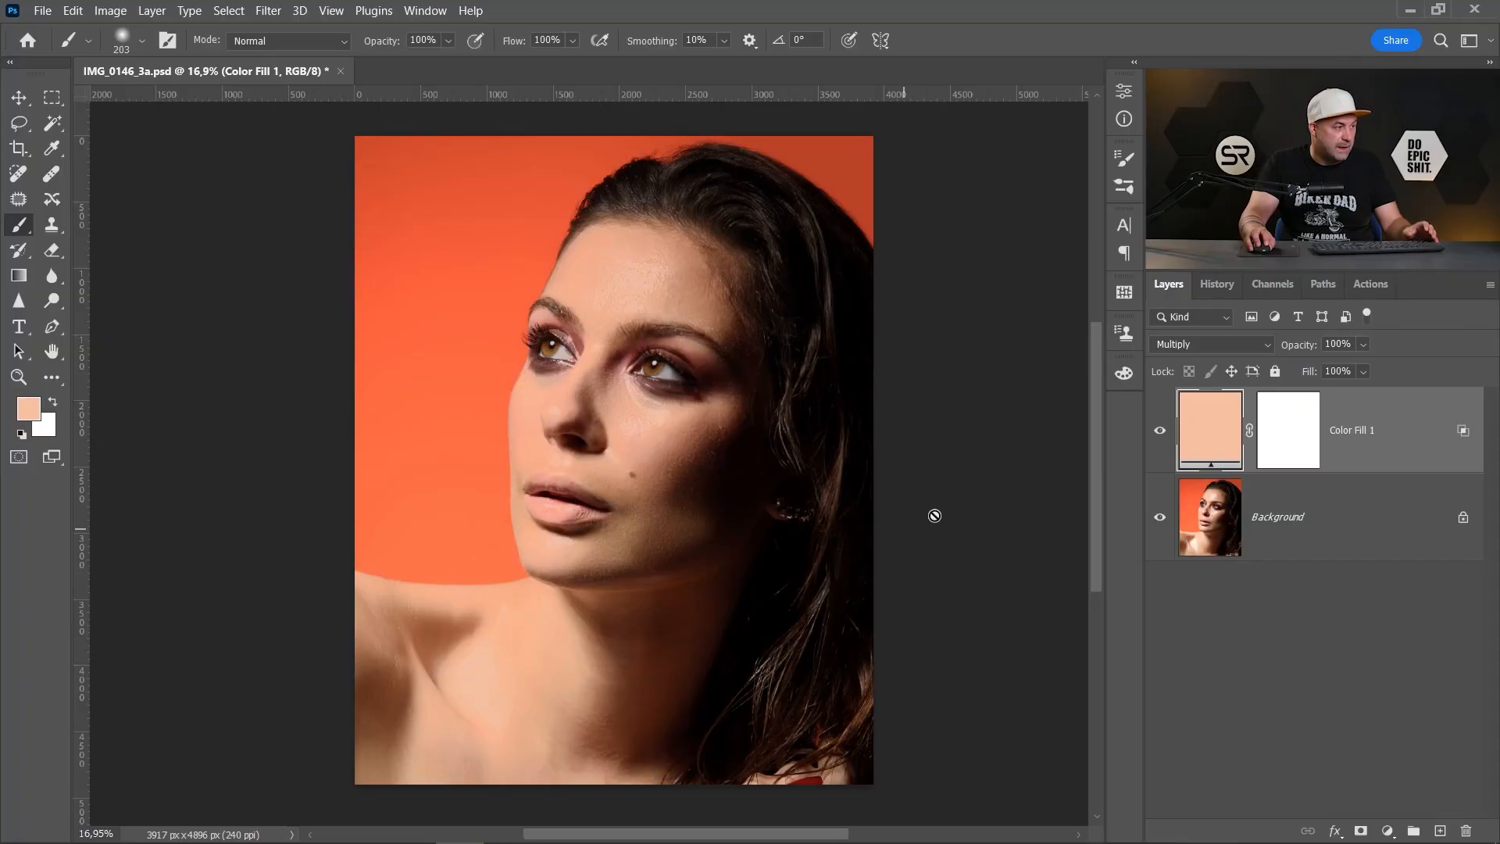
Invert Color Fill 1's mask, then paint the fill onto the forehead, nose and cheek highlights.
{"action": "left_click", "coordinate": [1287, 429]}
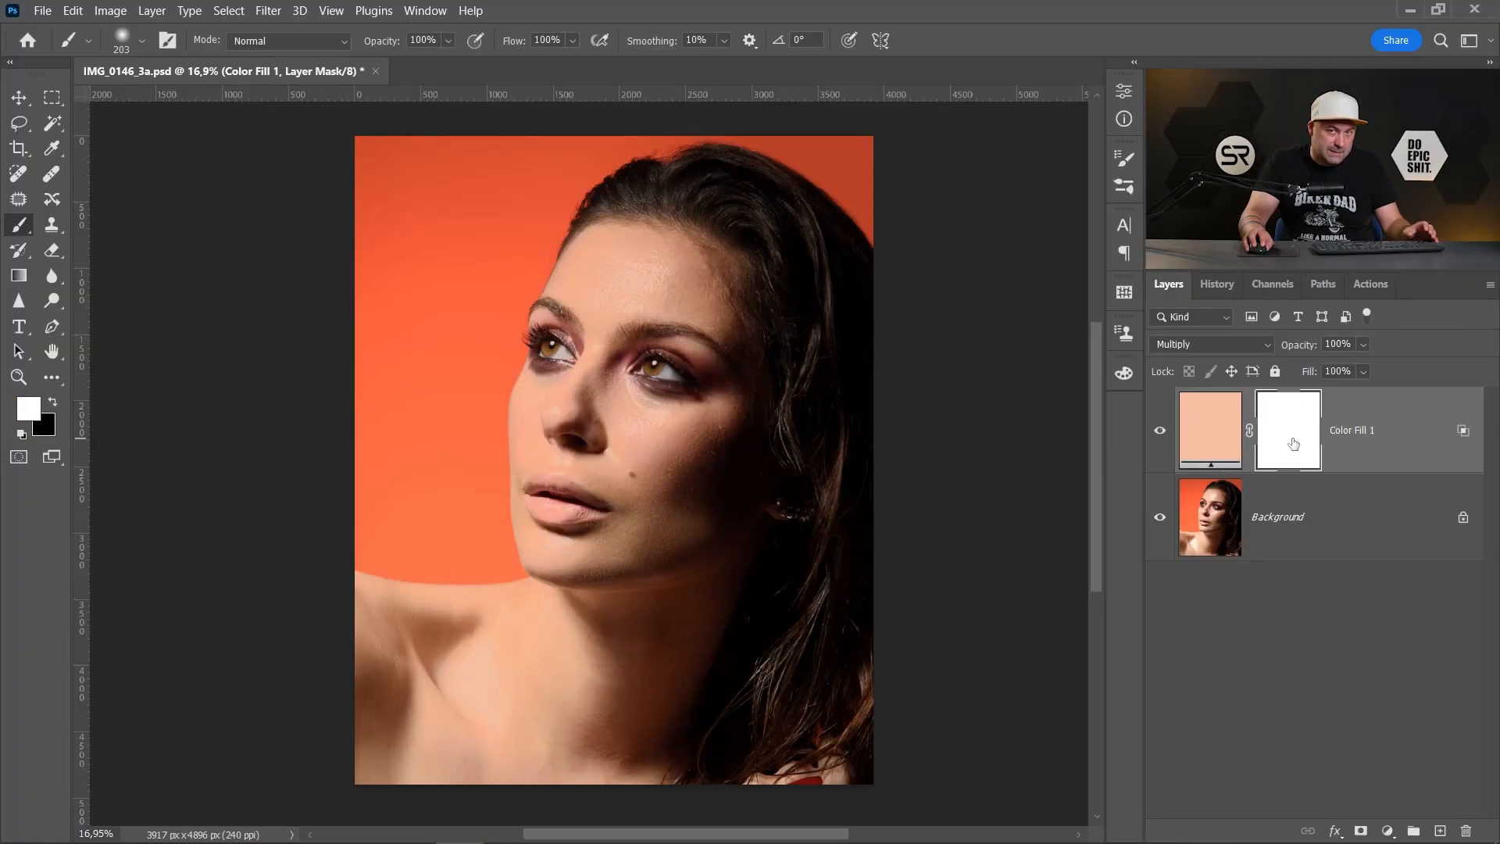
{"action": "mouse_move", "coordinate": [1287, 429]}
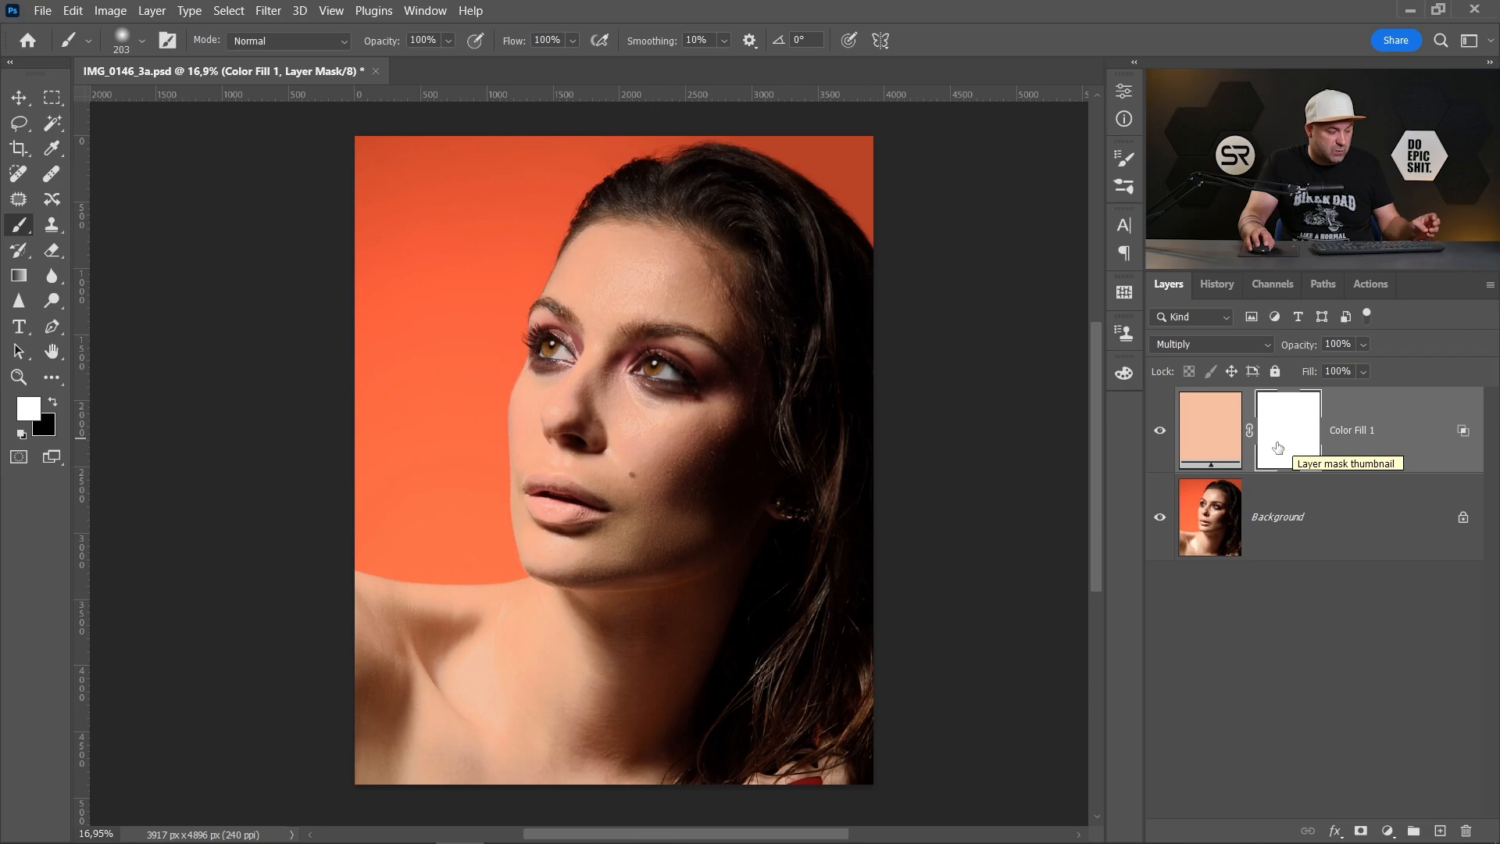
{"action": "key", "text": "ctrl+i"}
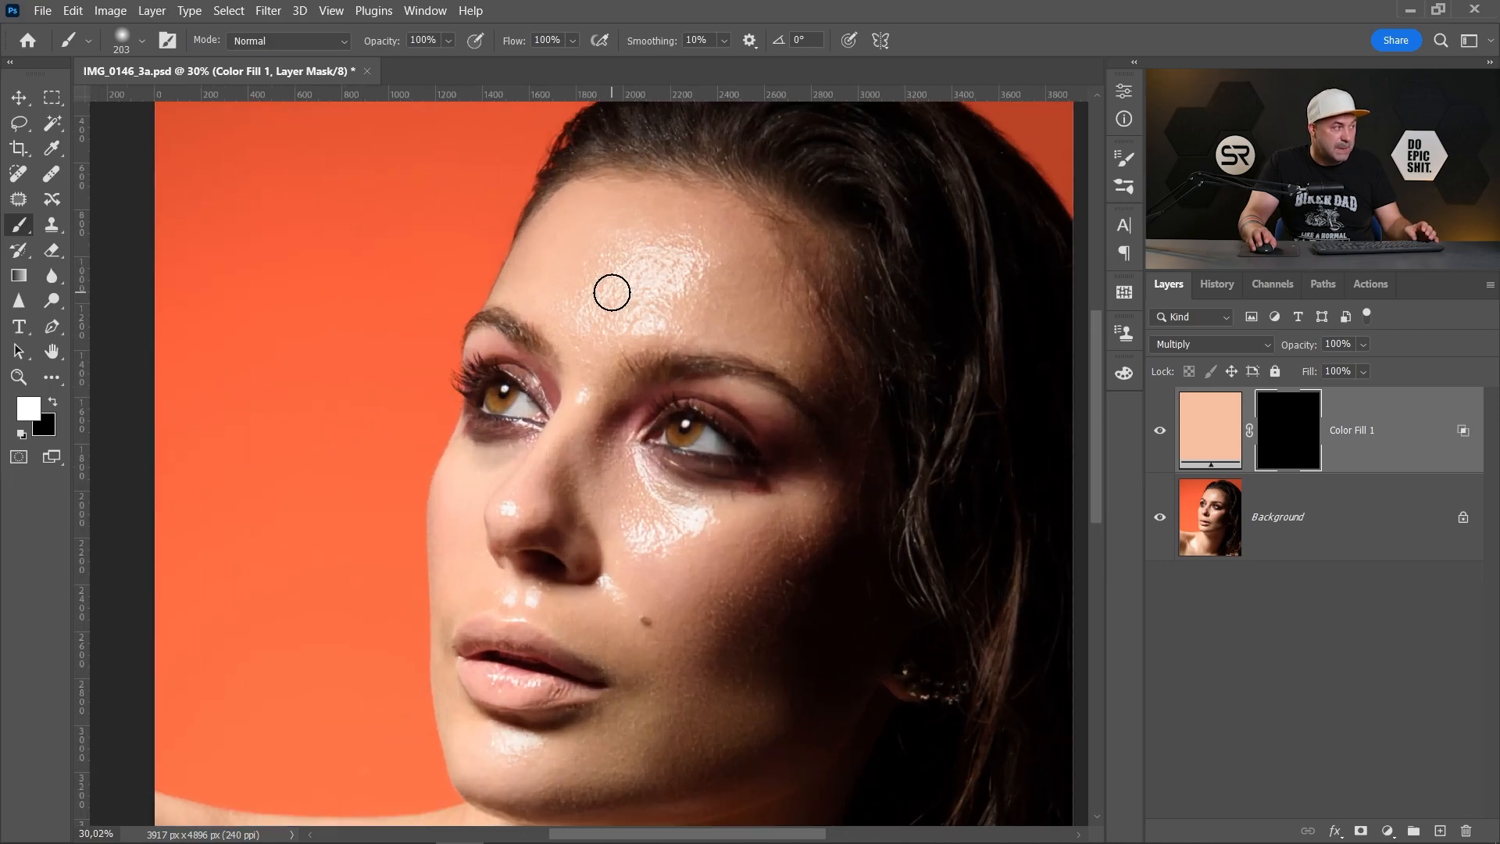
{"action": "left_click_drag", "start_coordinate": [611, 291], "coordinate": [682, 260]}
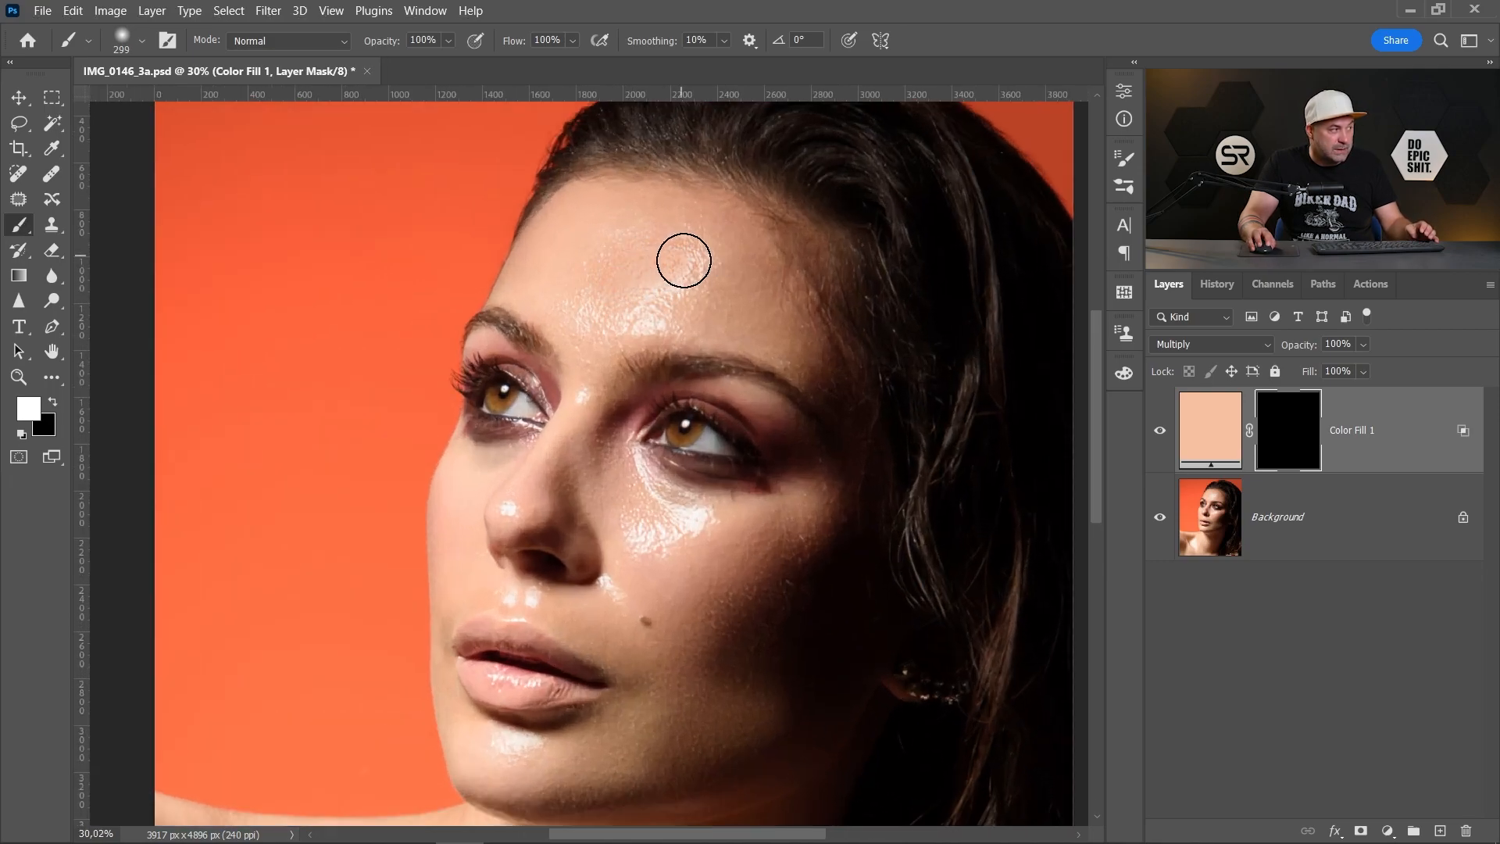
{"action": "left_click_drag", "start_coordinate": [684, 261], "coordinate": [646, 251]}
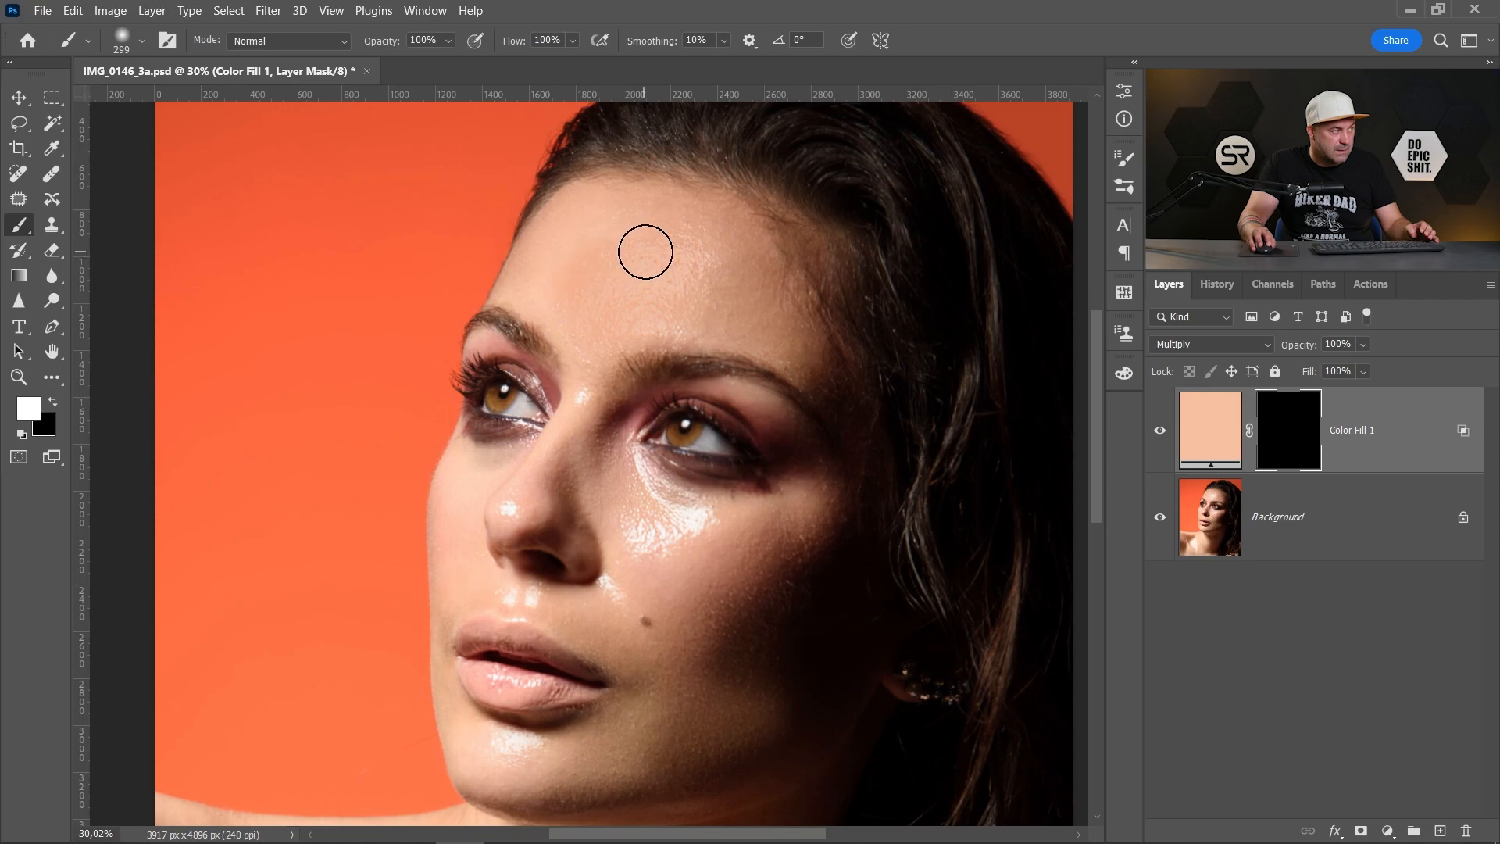
{"action": "left_click_drag", "start_coordinate": [646, 252], "coordinate": [641, 549]}
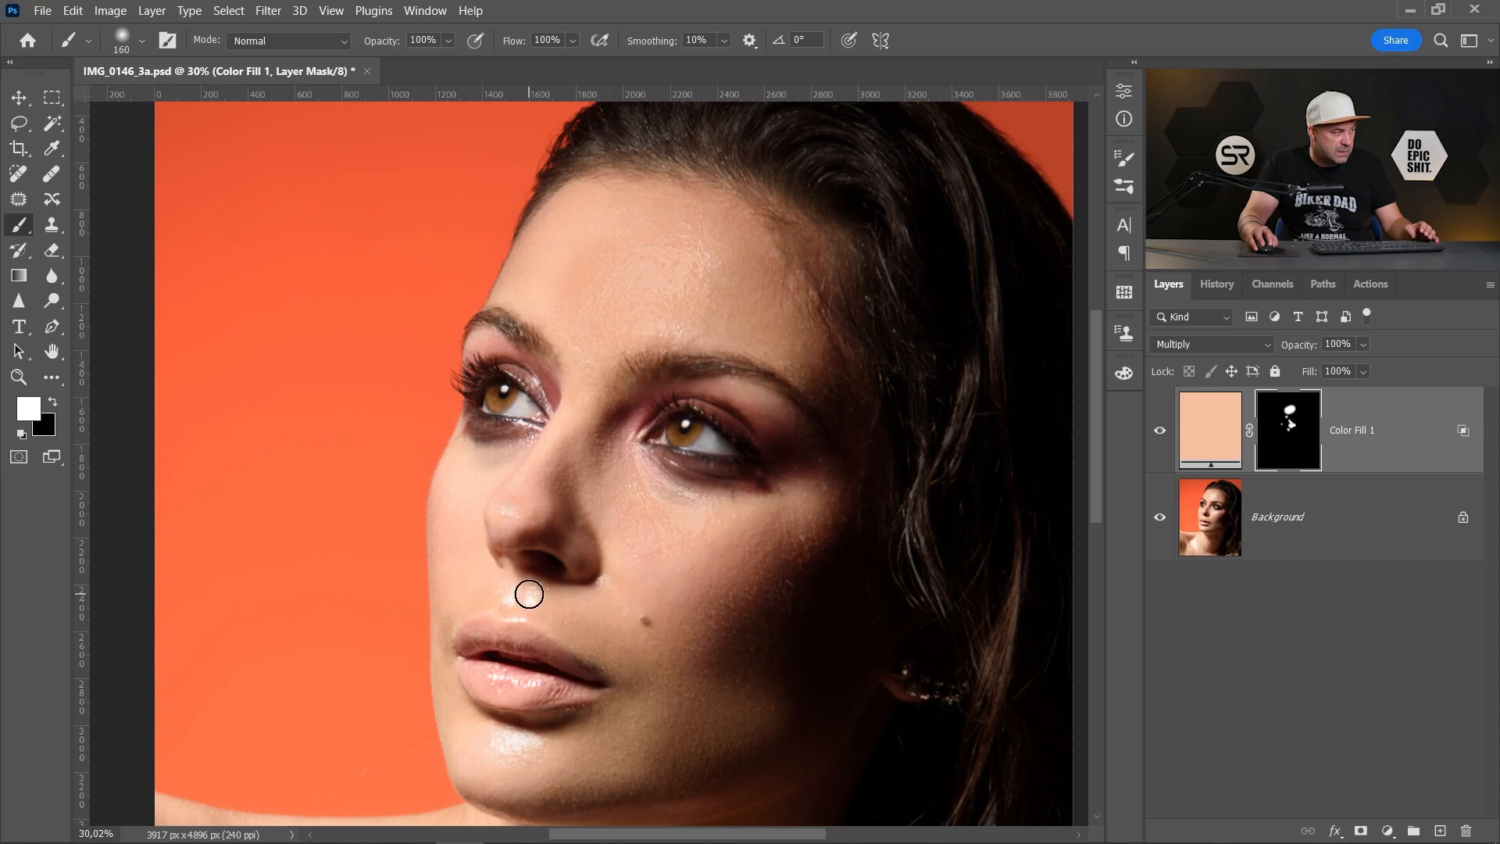
{"action": "left_click_drag", "start_coordinate": [529, 594], "coordinate": [516, 746]}
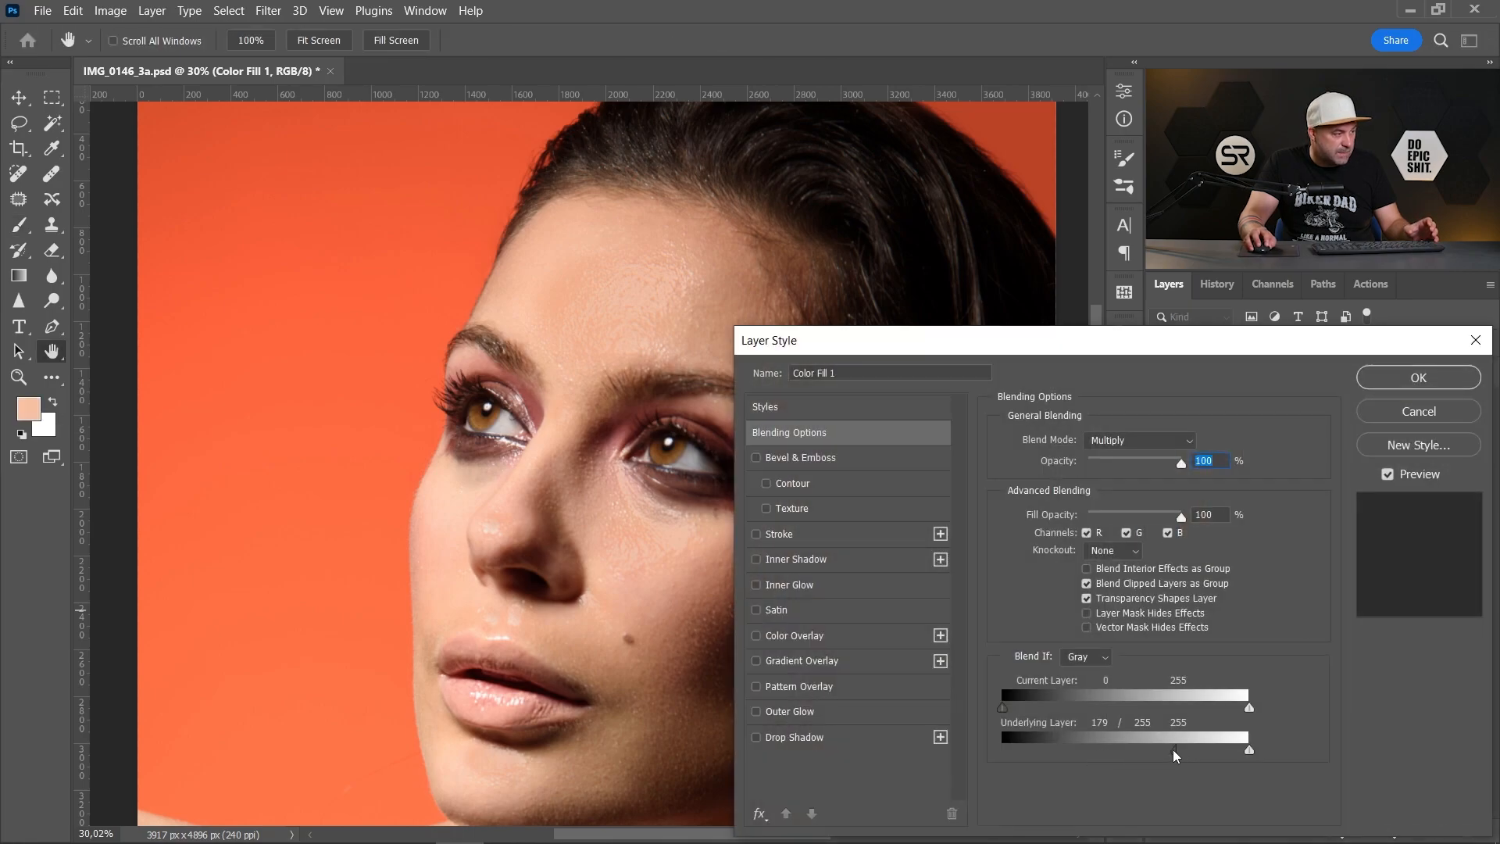
Raise Color Fill 1's Underlying Layer Blend If black point to 204.
{"action": "left_click_drag", "start_coordinate": [1181, 750], "coordinate": [1193, 750]}
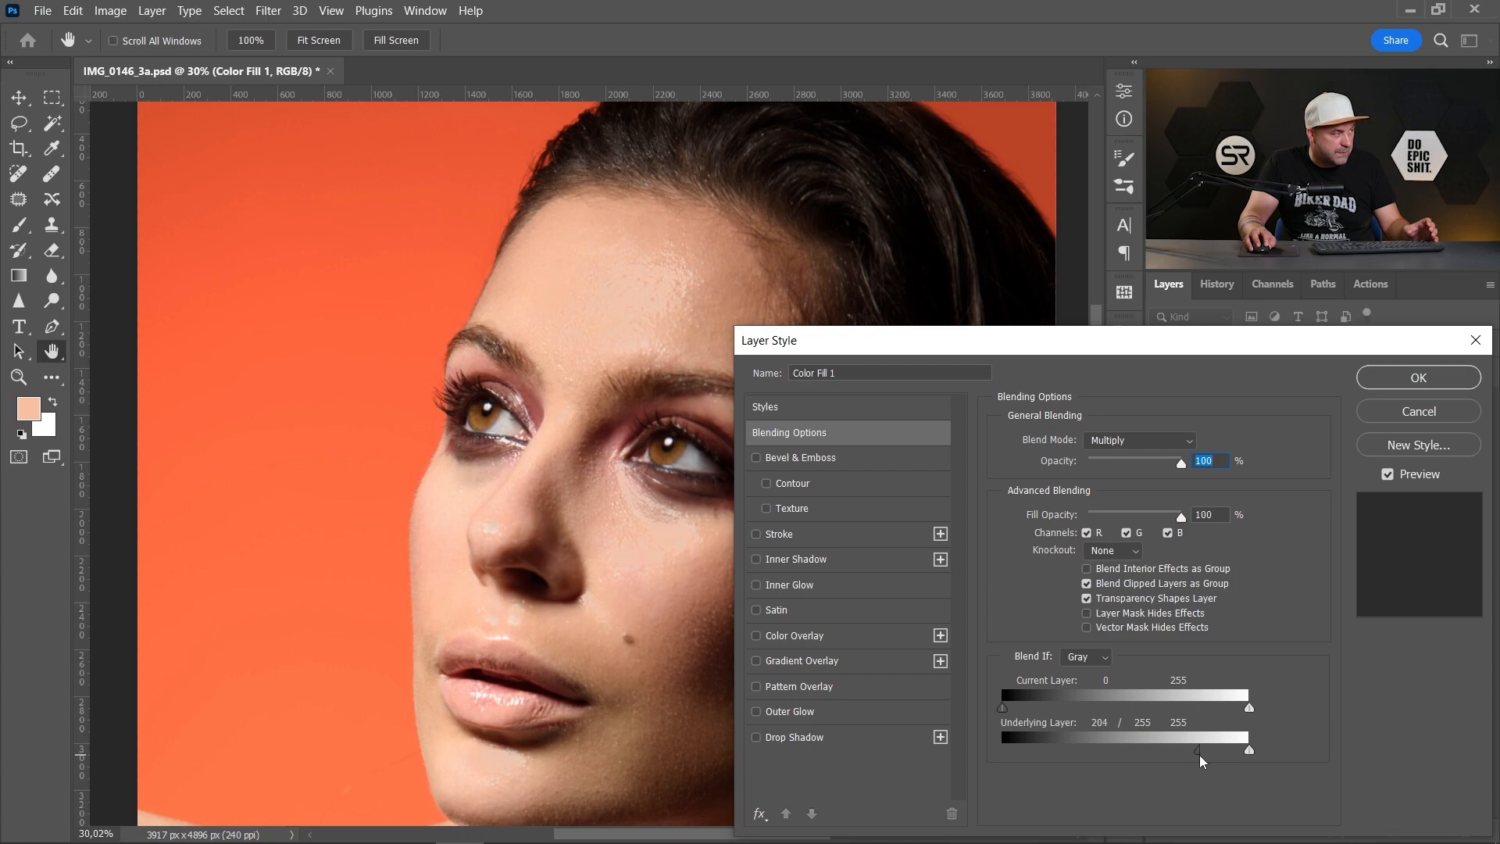
{"action": "left_click", "coordinate": [1416, 377]}
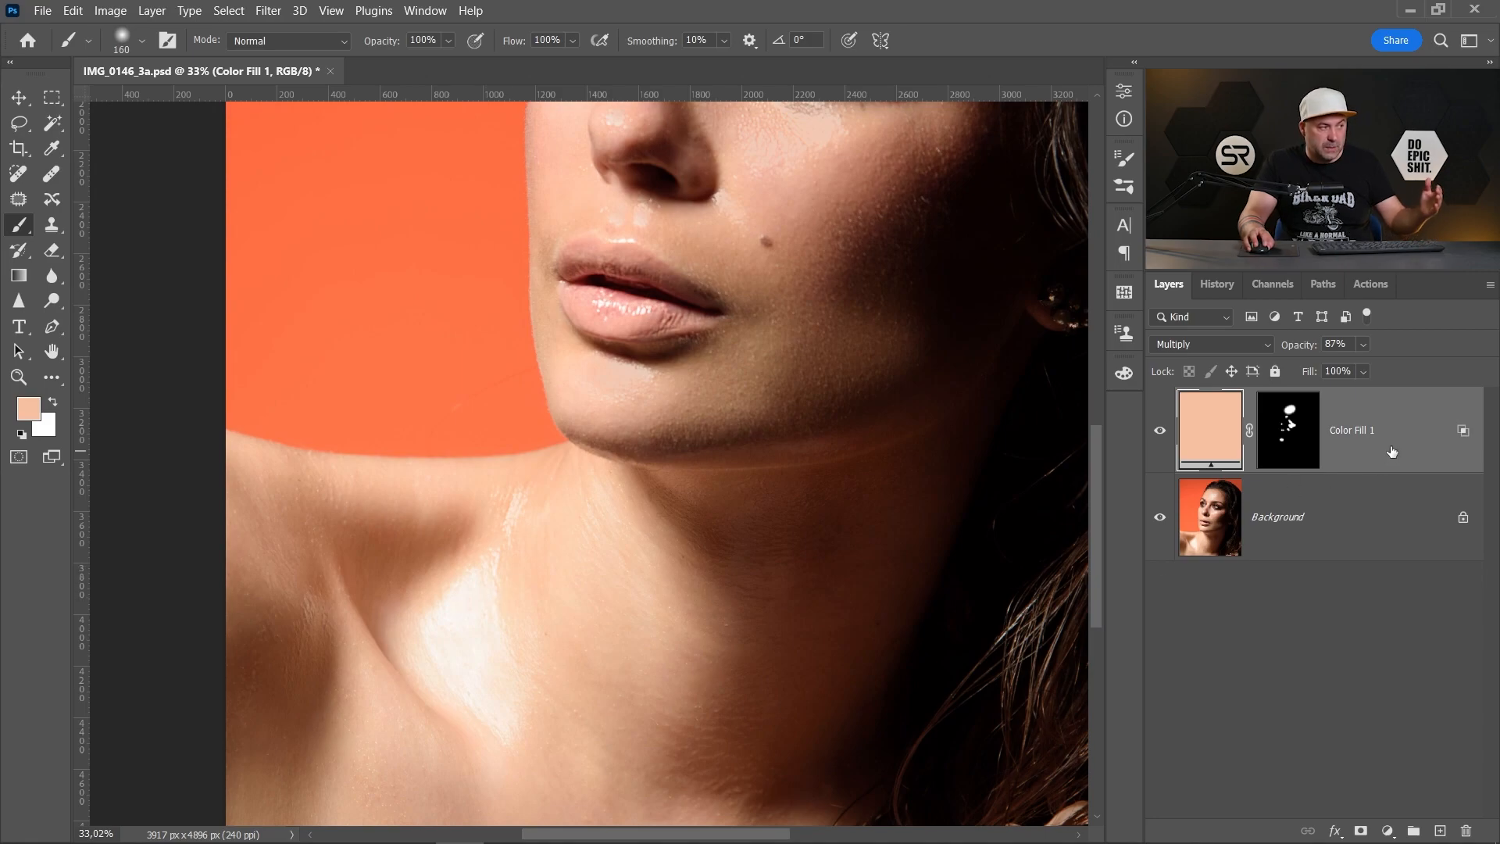
{"action": "mouse_move", "coordinate": [1385, 451]}
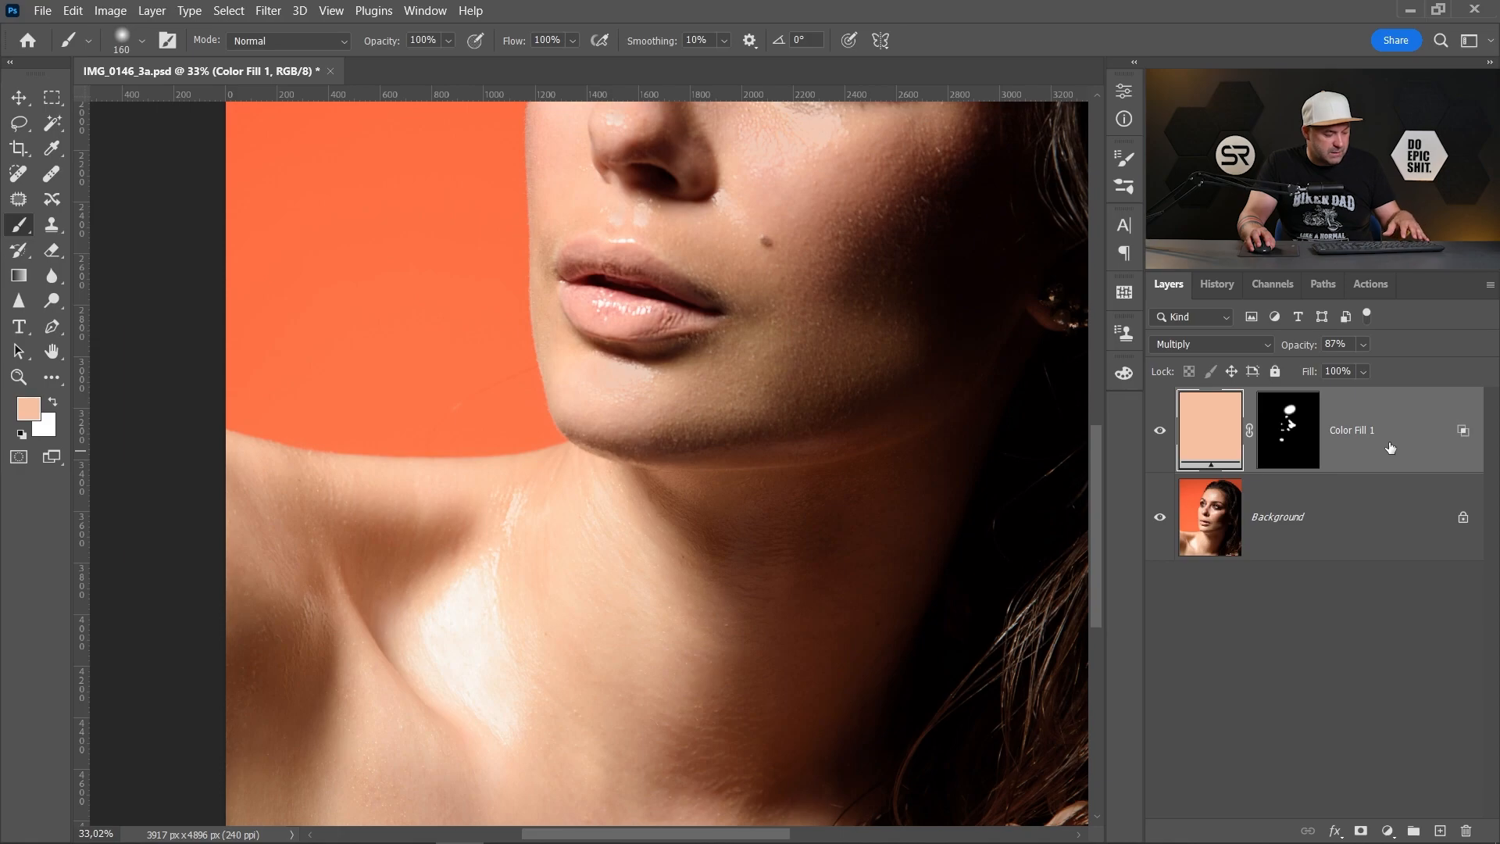
Duplicate the 87% Color Fill 1 layer with Ctrl+J for the neck.
{"action": "key", "text": "ctrl+j"}
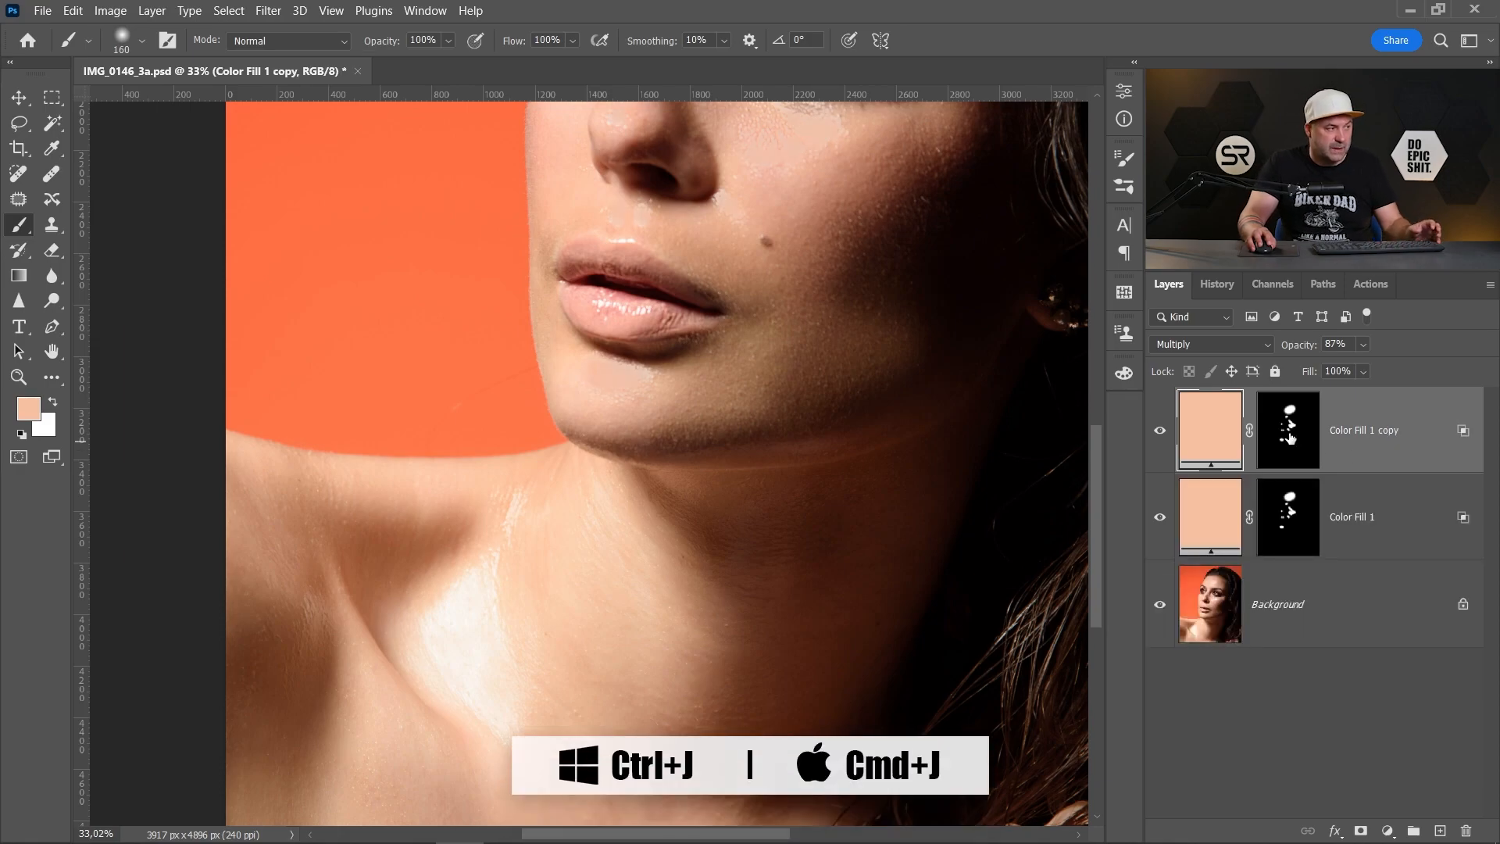
Paint the copy's black mask to reveal the fill only over the collarbone shine.
{"action": "left_click", "coordinate": [1288, 430]}
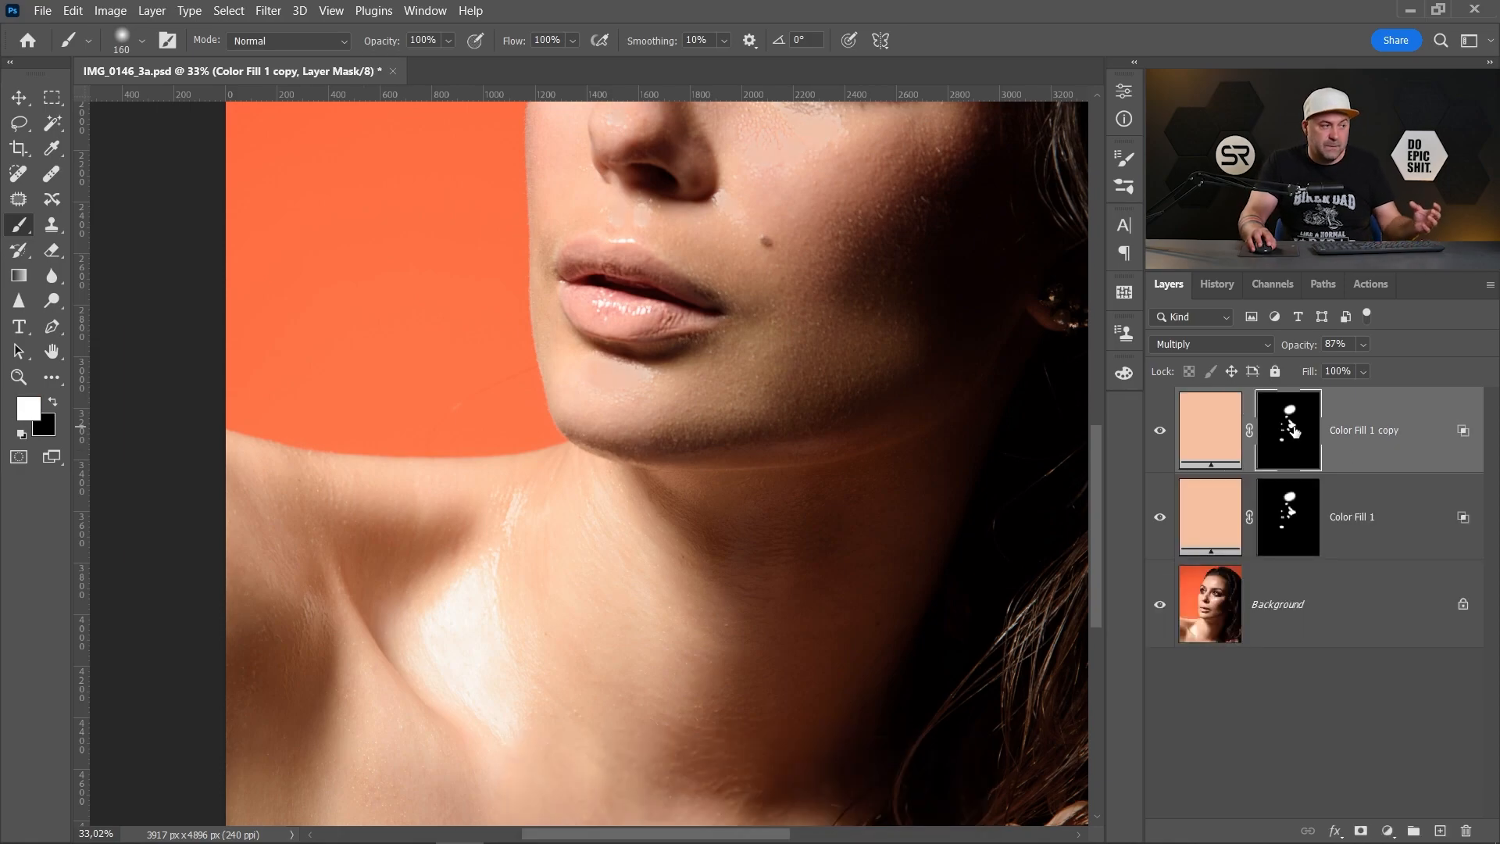
{"action": "mouse_move", "coordinate": [1287, 429]}
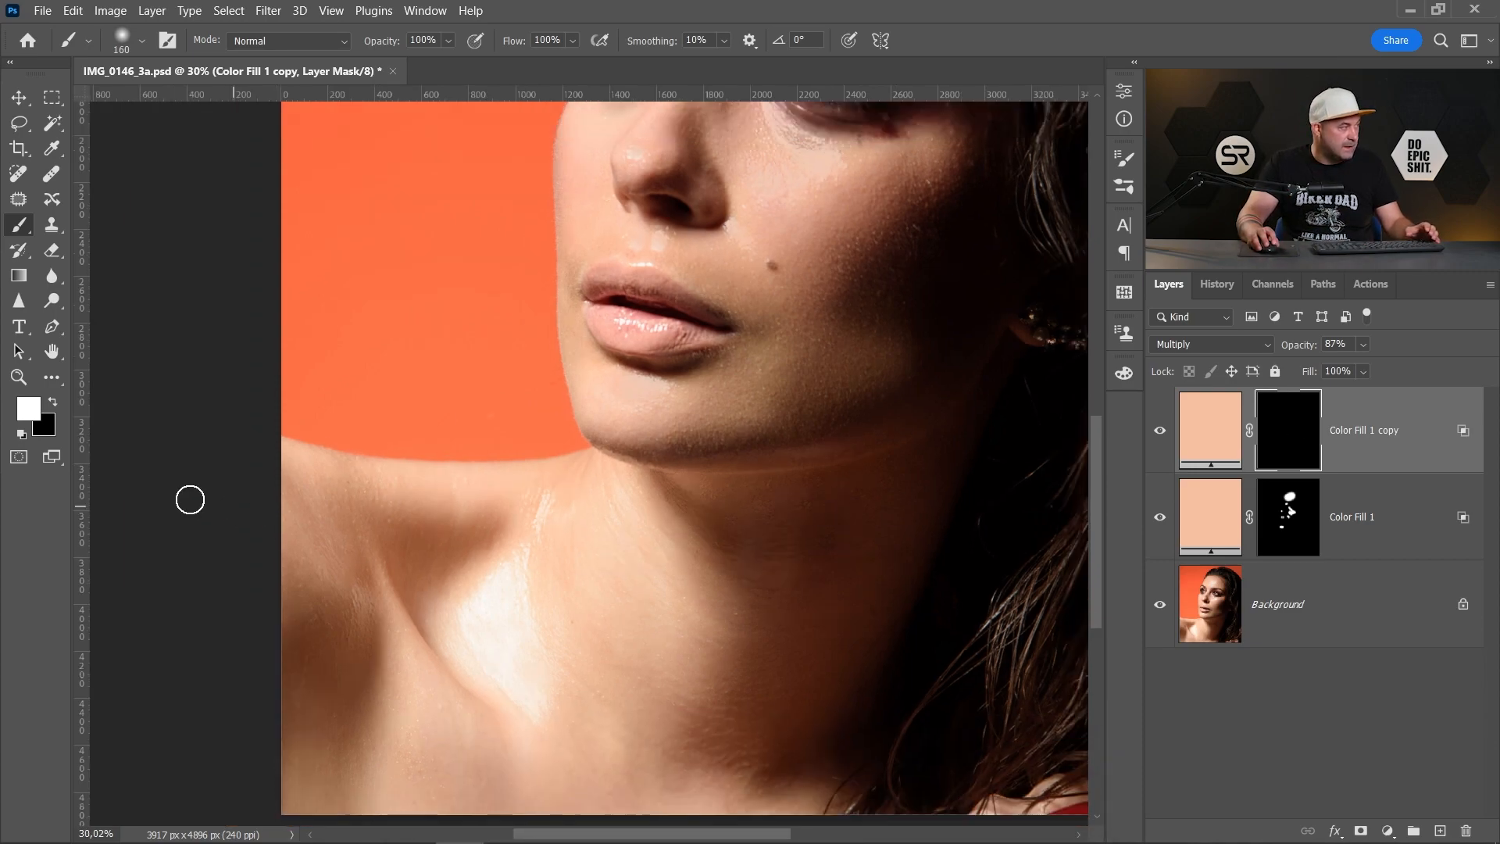
{"action": "mouse_move", "coordinate": [131, 271]}
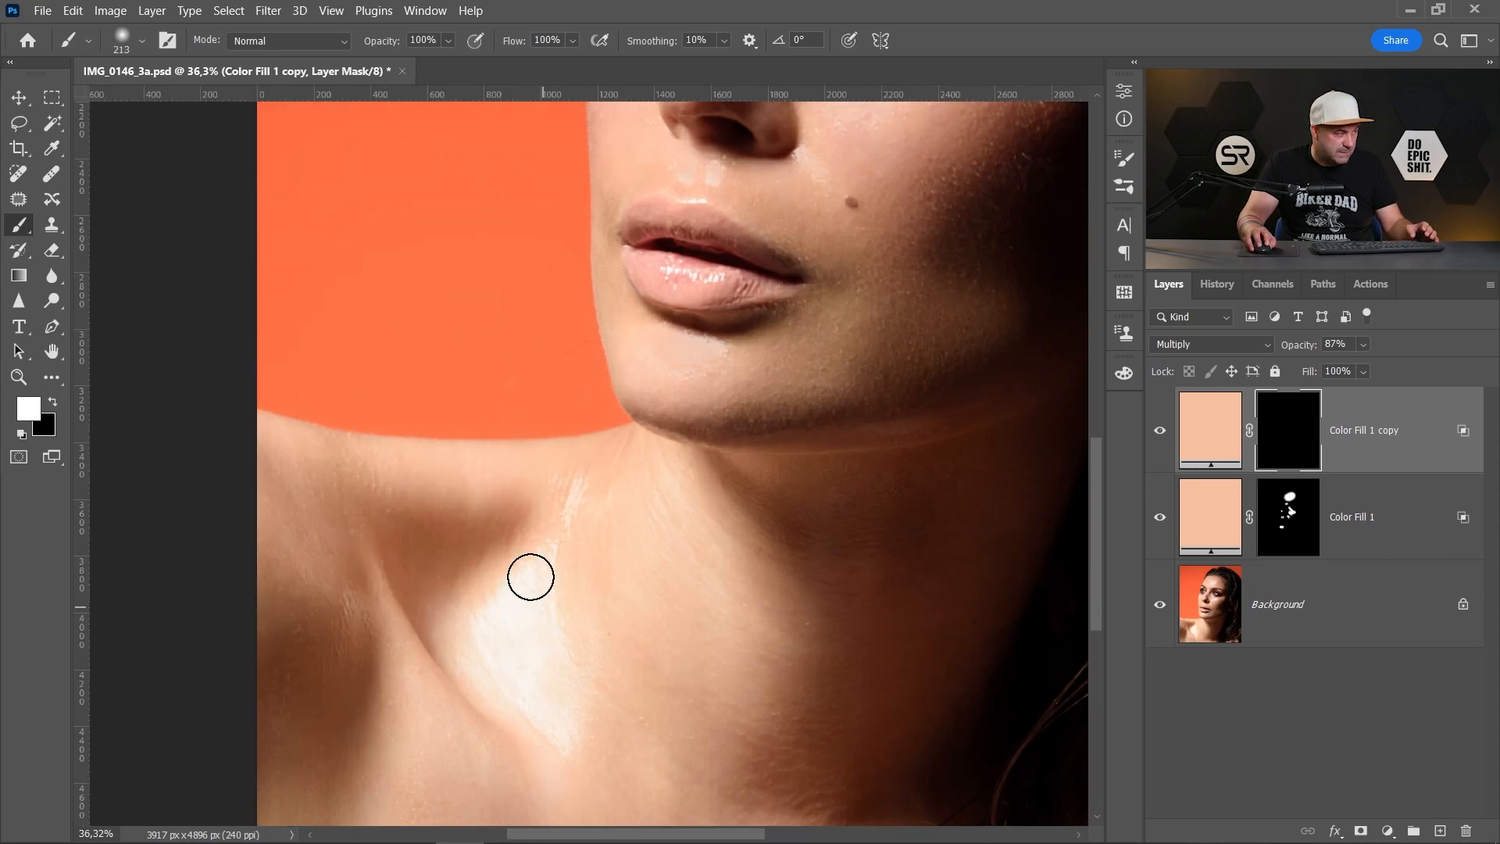
{"action": "left_click_drag", "start_coordinate": [529, 576], "coordinate": [546, 672]}
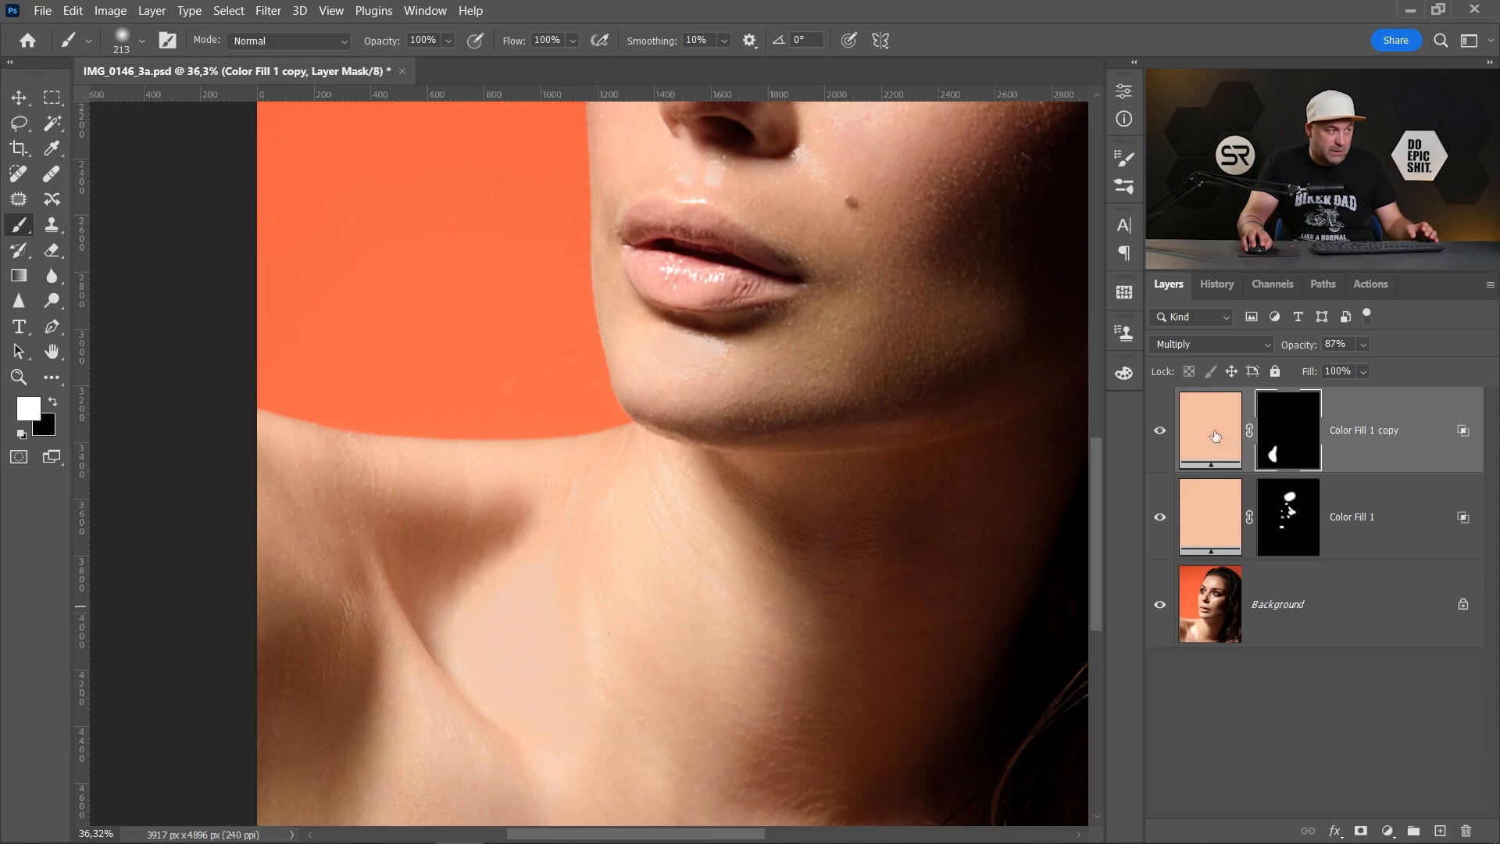
{"action": "left_click", "coordinate": [1209, 430]}
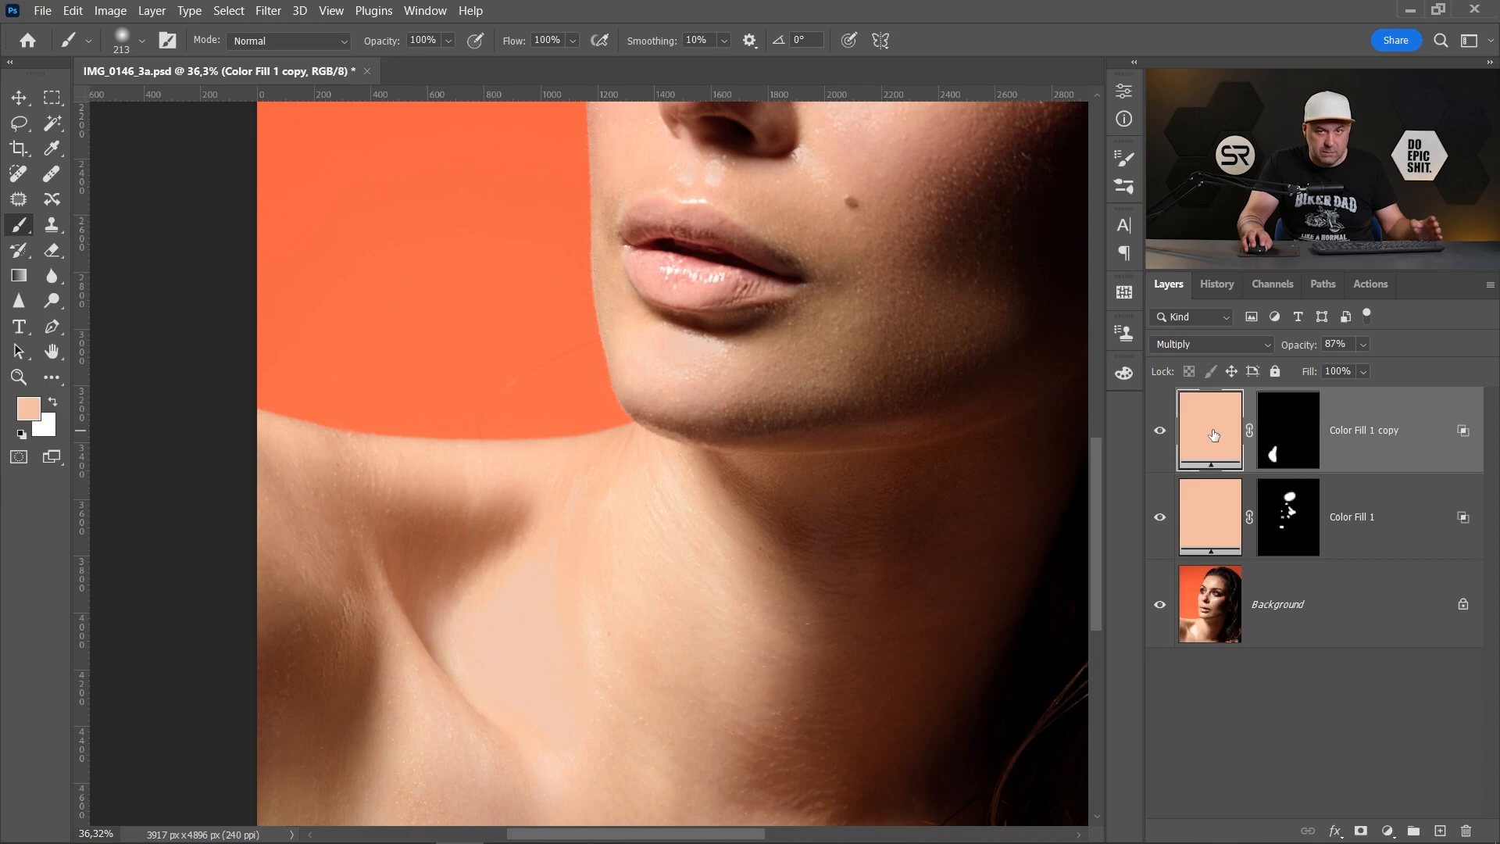
{"action": "double_click", "coordinate": [1209, 430]}
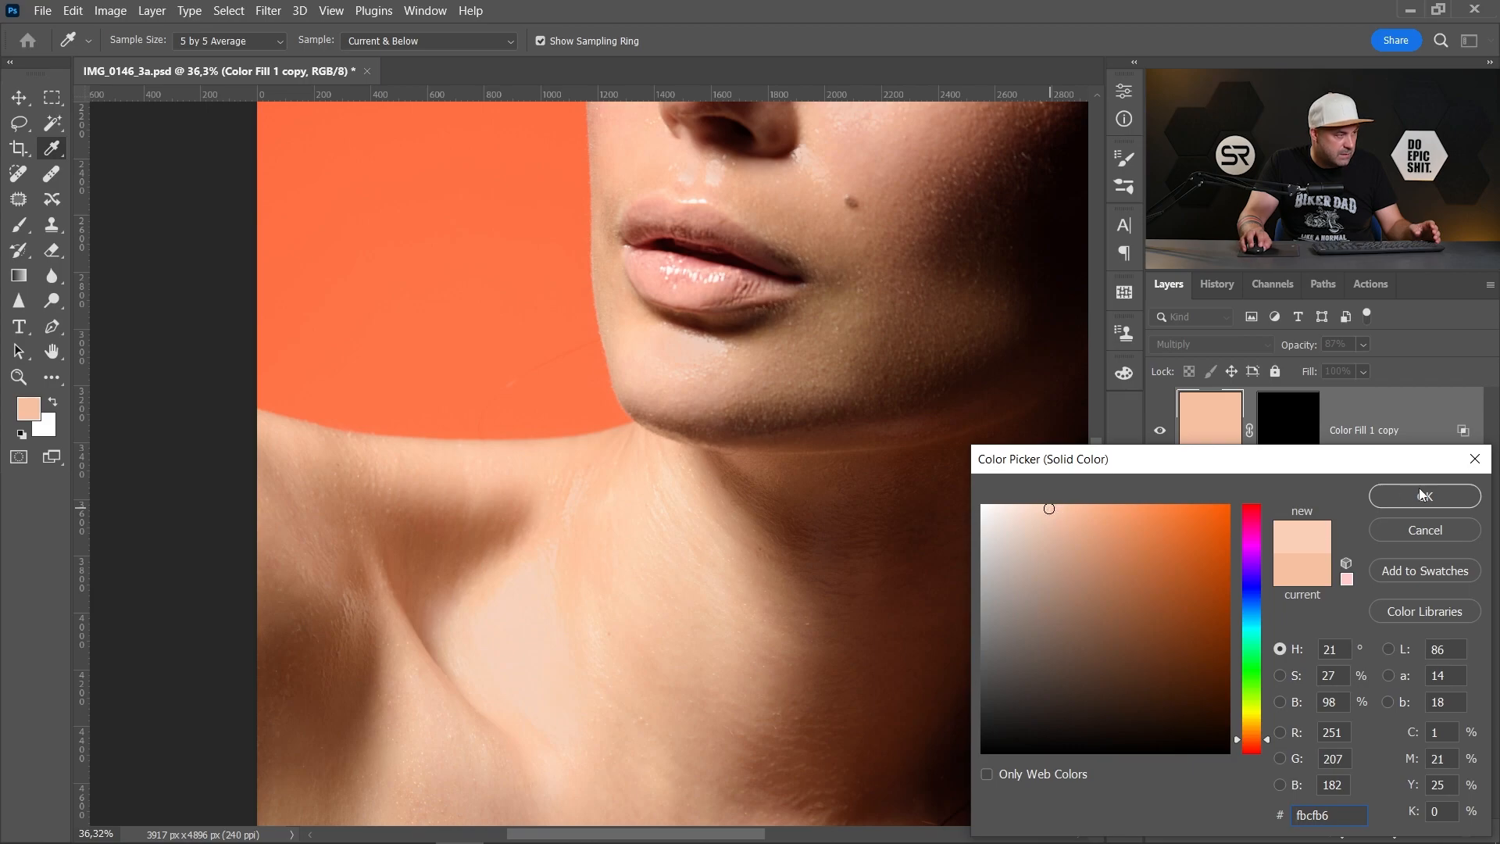
Apply the lighter fbcfb6 neck skin tone as the copy's fill colour.
{"action": "left_click", "coordinate": [1422, 495]}
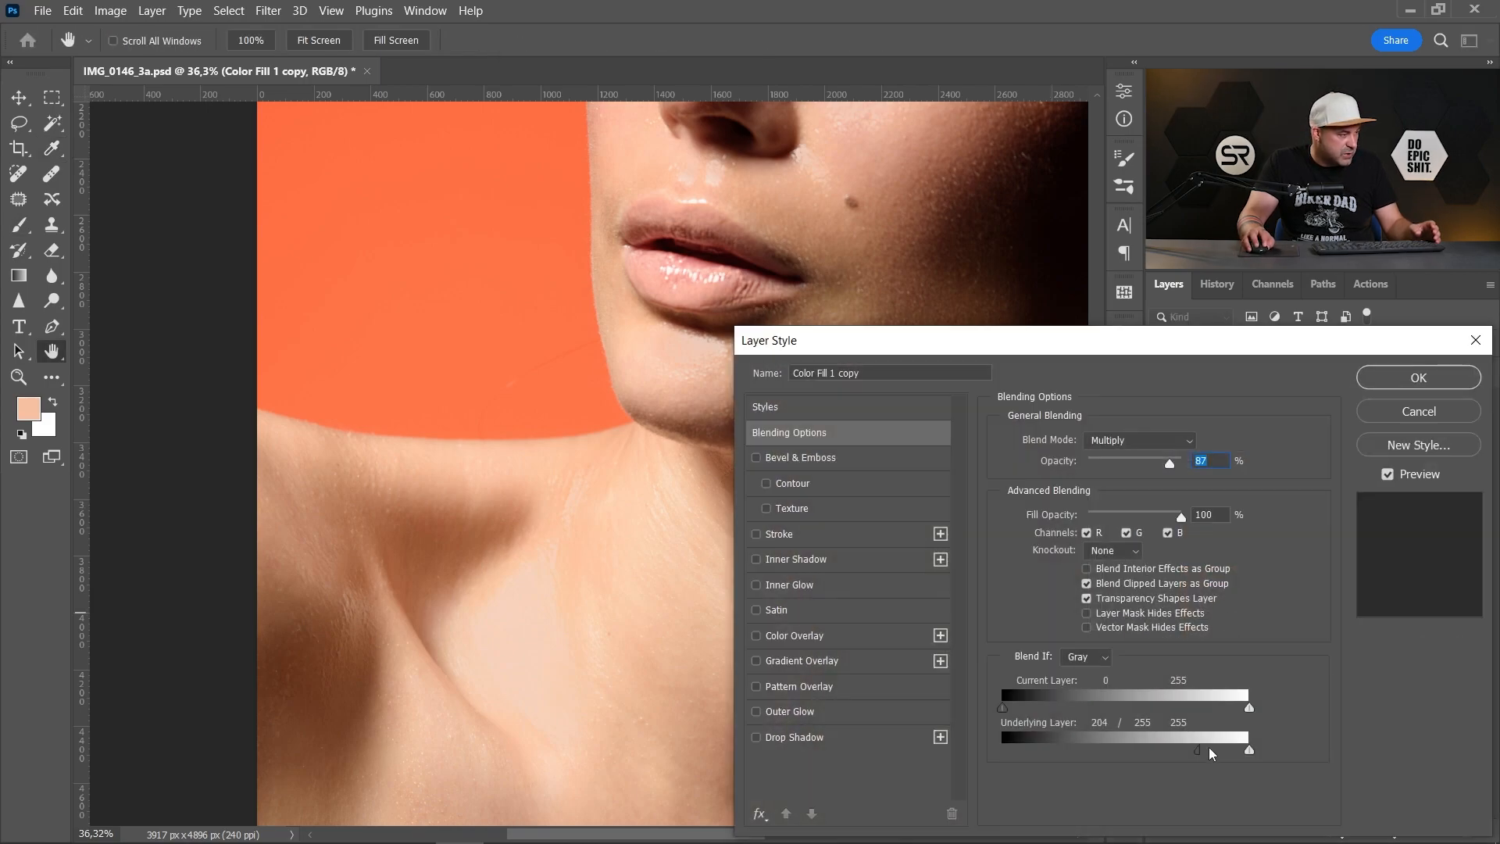
Set the copy's Underlying Layer Blend If black point to 211.
{"action": "left_click_drag", "start_coordinate": [1195, 749], "coordinate": [1199, 749]}
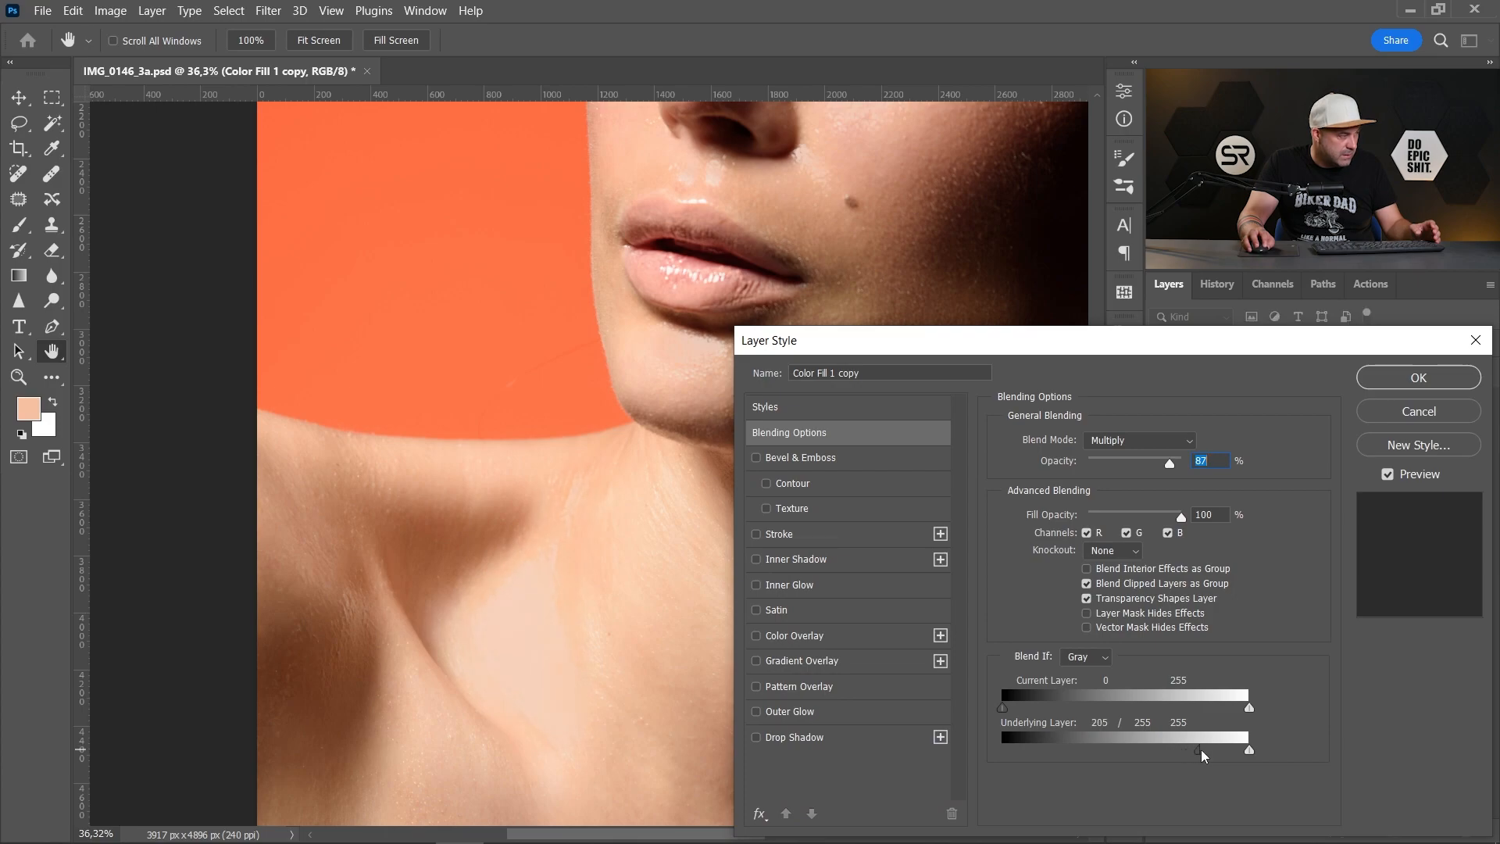
{"action": "left_click_drag", "start_coordinate": [1203, 749], "coordinate": [1210, 749]}
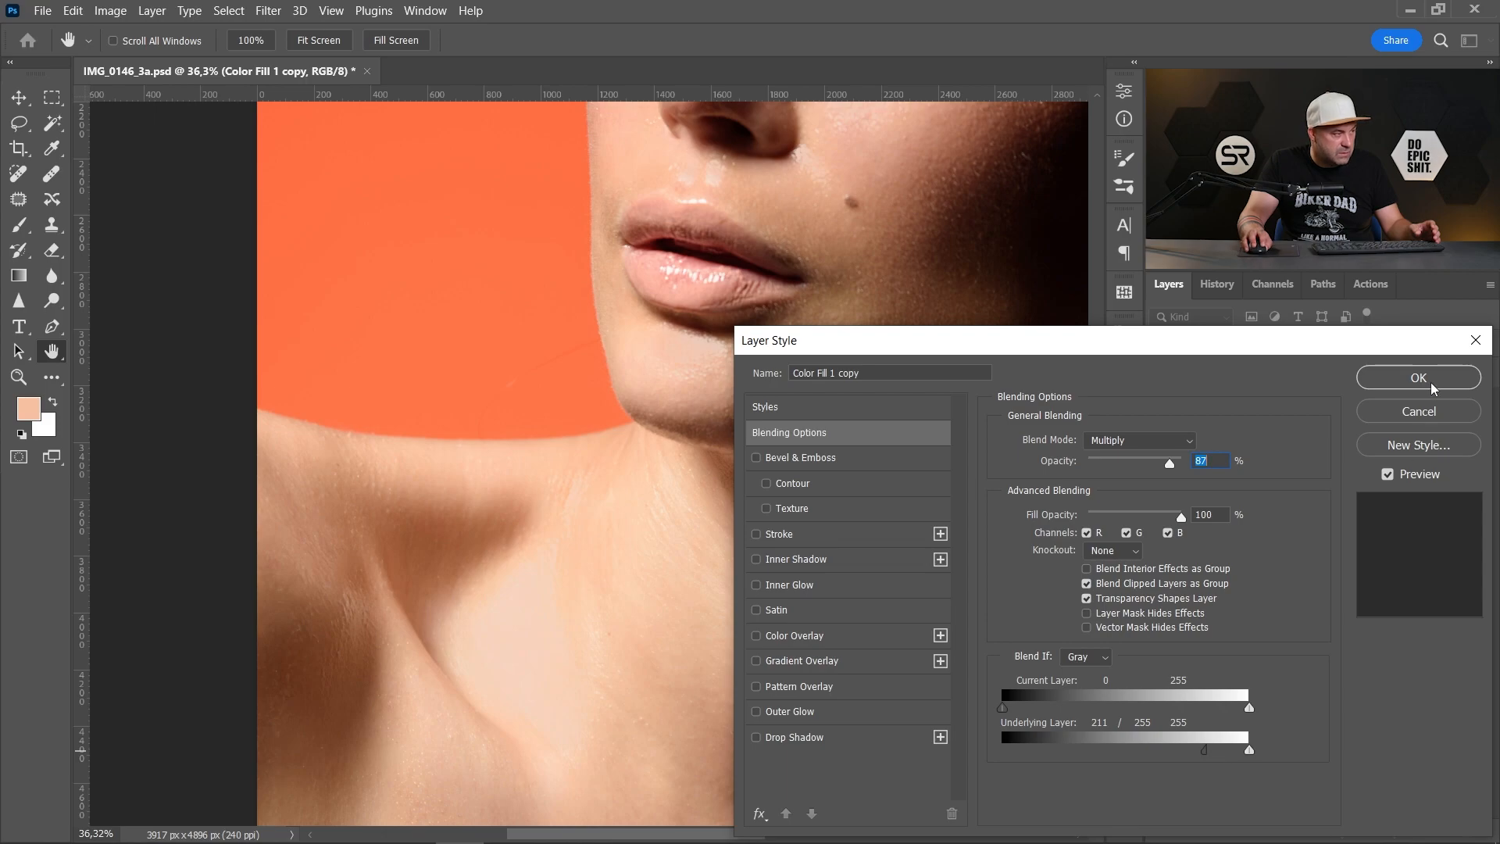
{"action": "left_click", "coordinate": [1419, 376]}
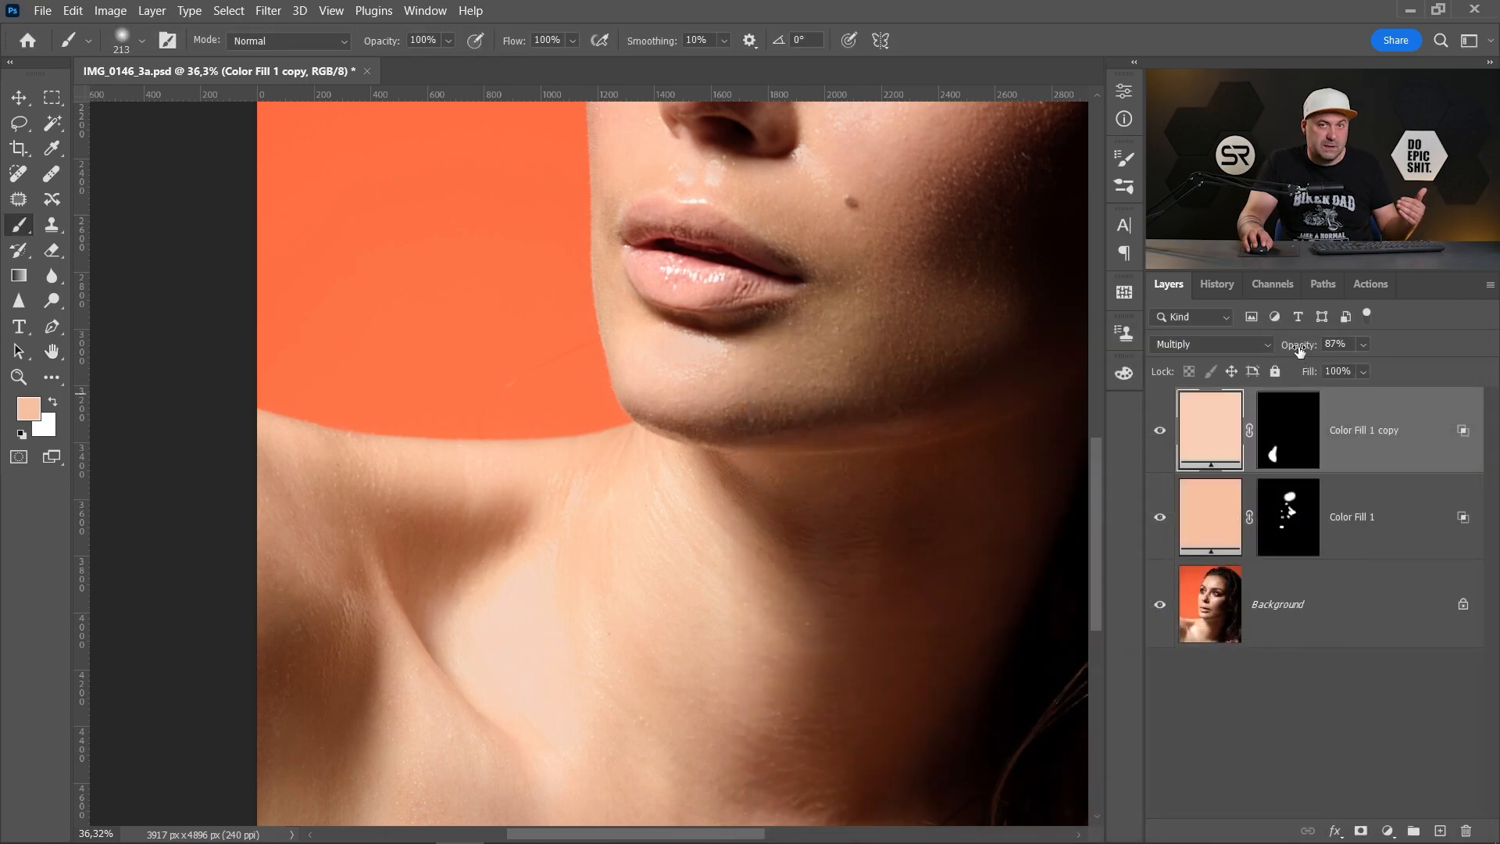
Lower Color Fill 1 copy to 64% opacity, then hide both fill layers to compare the shine.
{"action": "left_click_drag", "start_coordinate": [1349, 344], "coordinate": [1320, 345]}
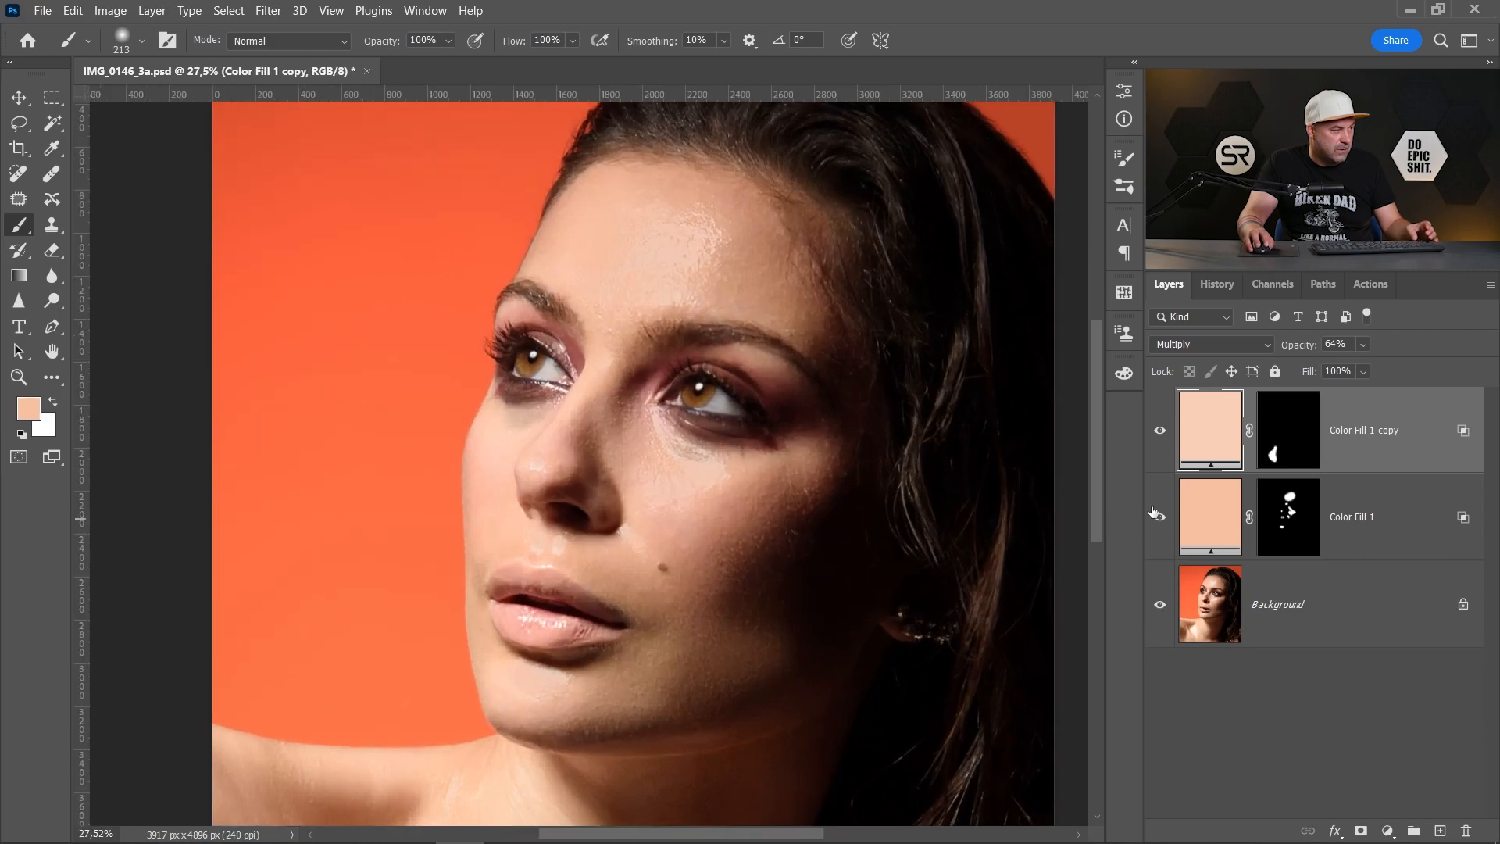
{"action": "left_click", "coordinate": [1159, 516]}
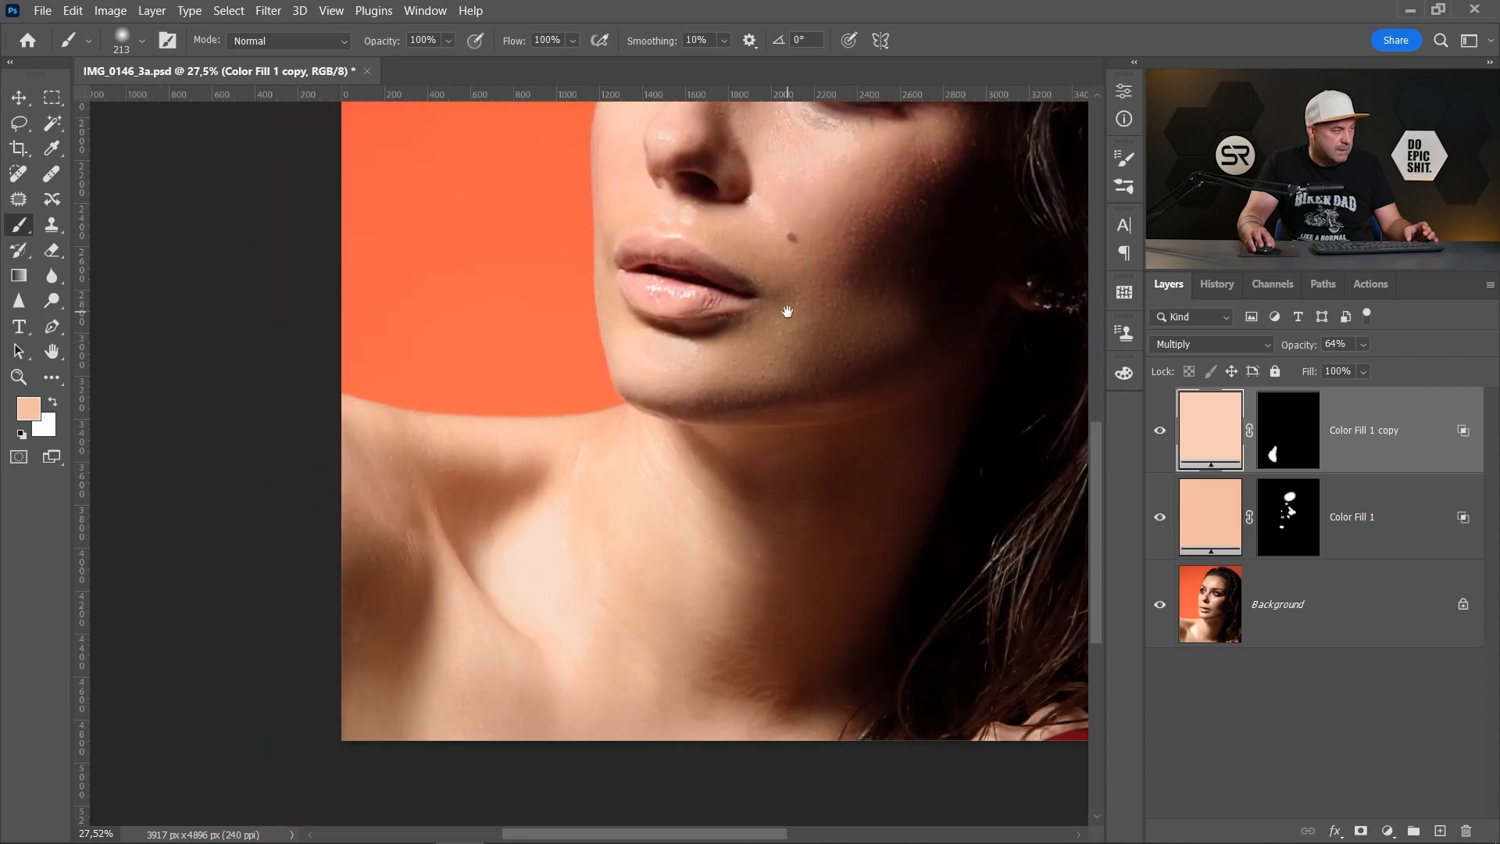
{"action": "left_click", "coordinate": [1160, 430]}
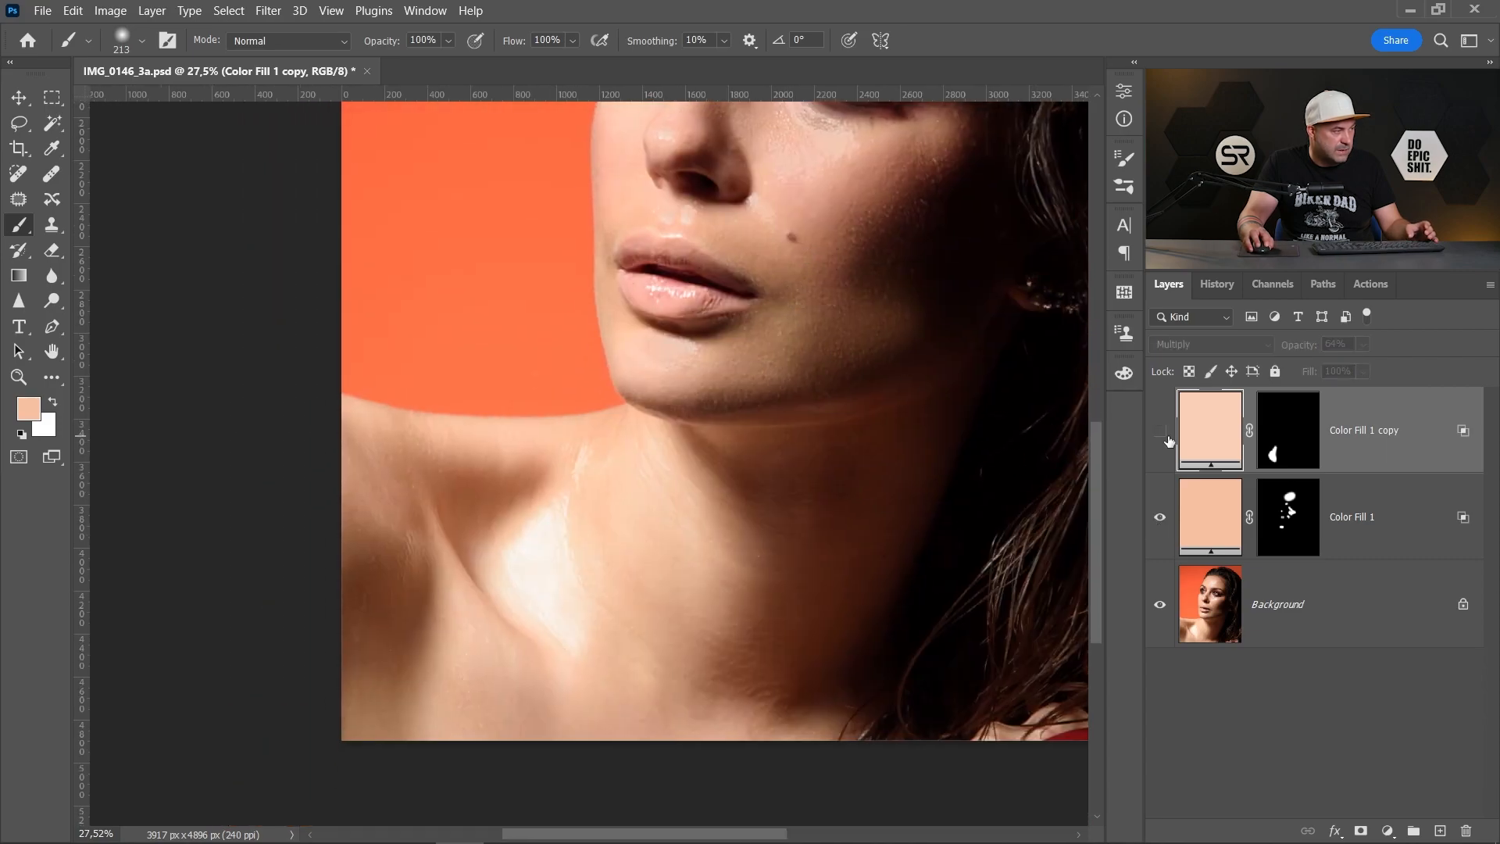